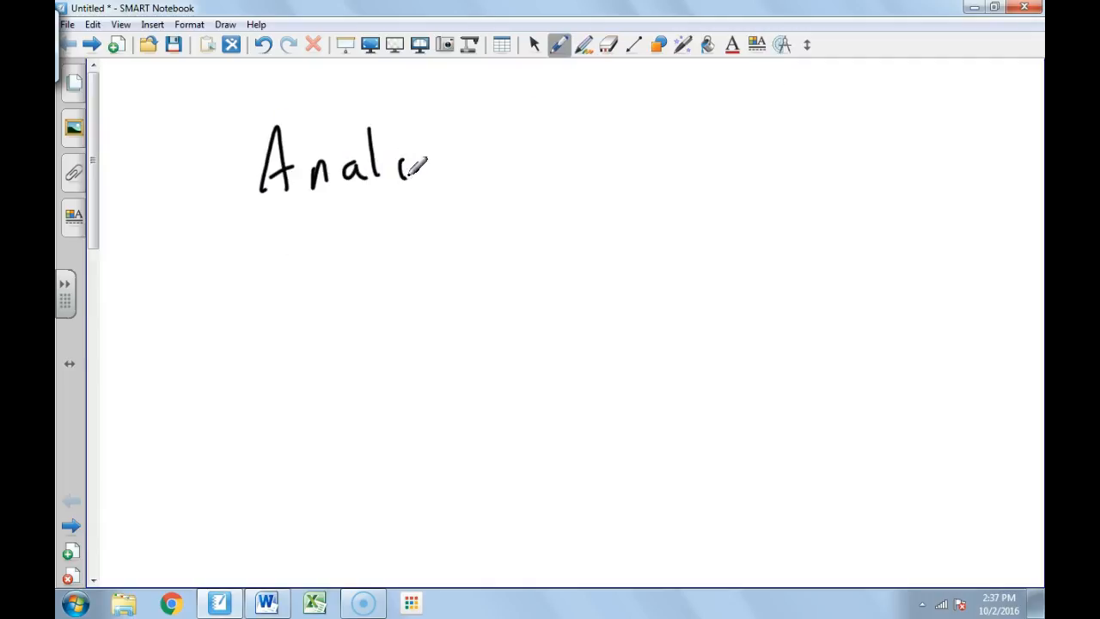
Step: Finish and underline the 'Analysis' heading, then write 'Exp 9' at top right
{"action": "left_click_drag", "start_coordinate": [413, 155], "coordinate": [502, 172]}
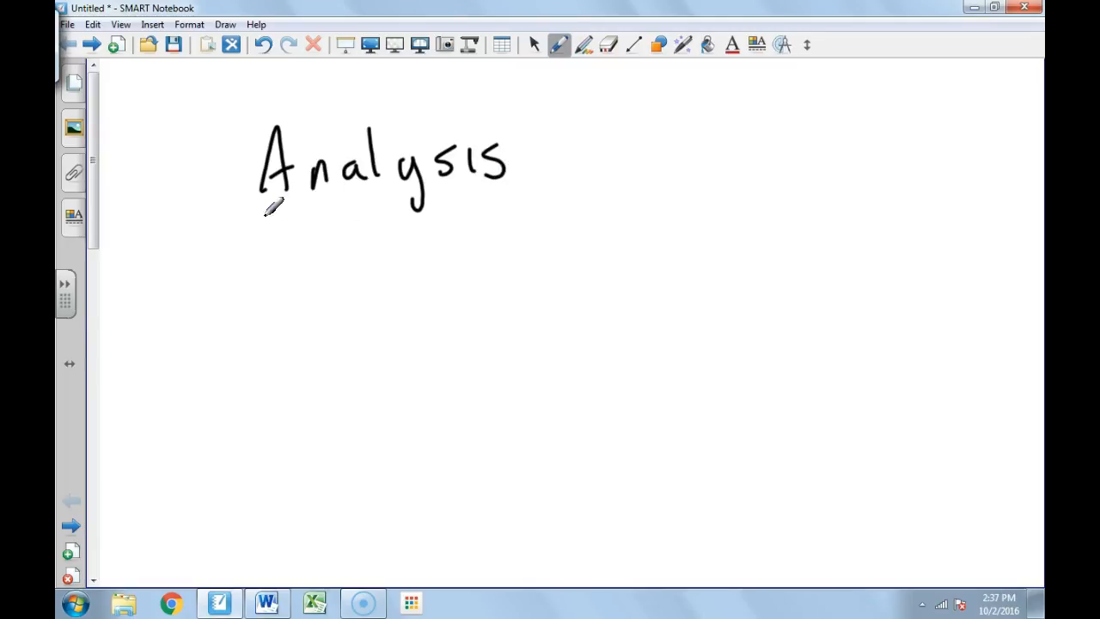
{"action": "left_click_drag", "start_coordinate": [258, 207], "coordinate": [533, 181]}
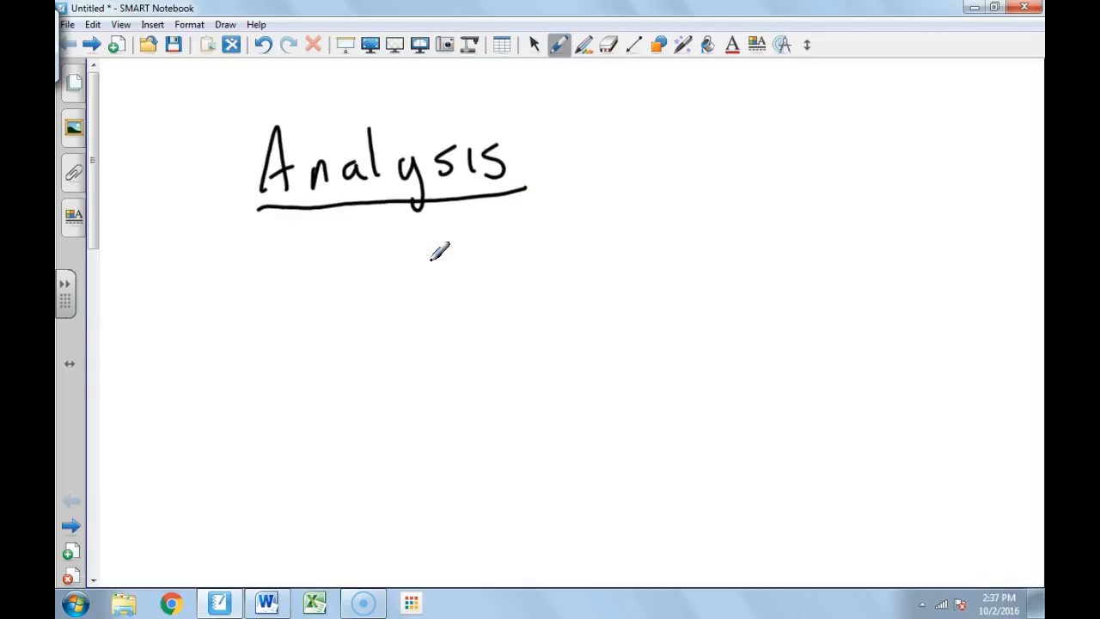
{"action": "mouse_move", "coordinate": [385, 220]}
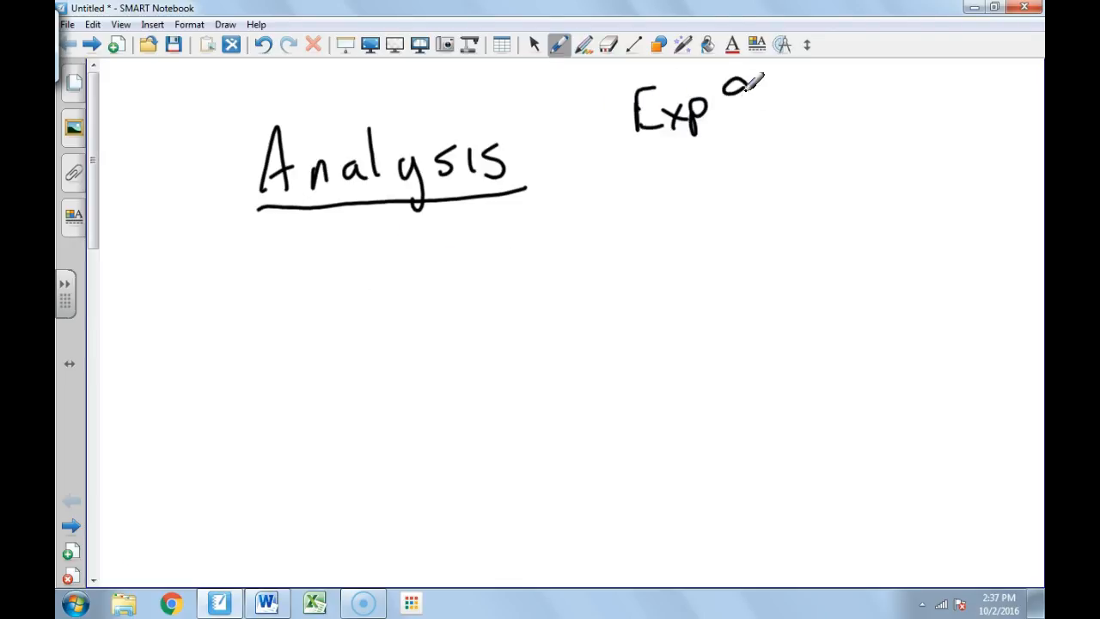
{"action": "left_click_drag", "start_coordinate": [735, 82], "coordinate": [756, 112]}
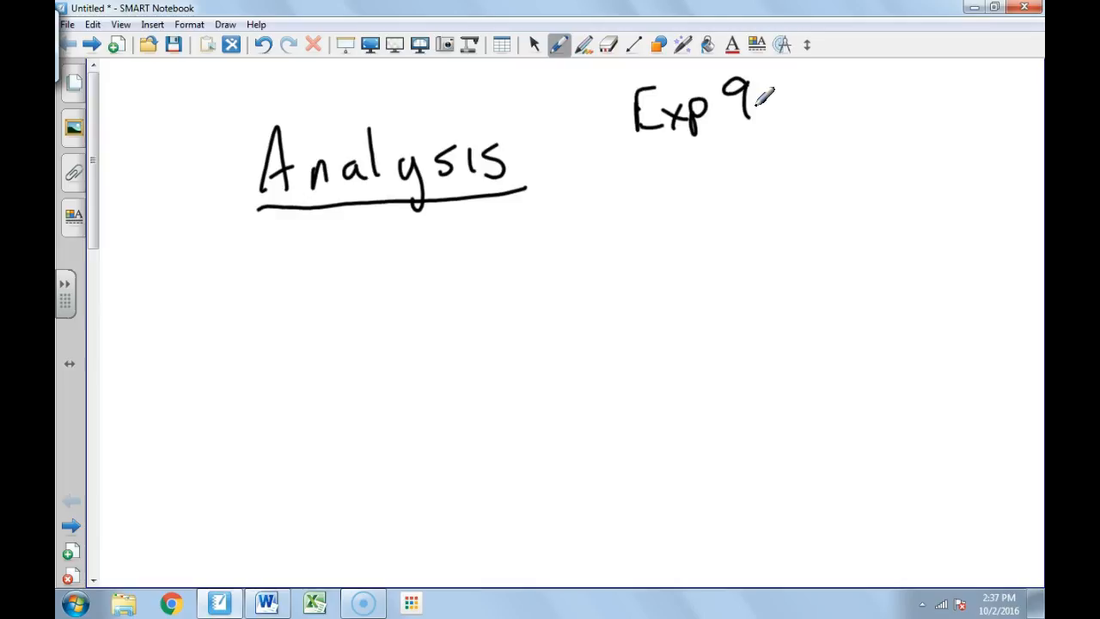
{"action": "mouse_move", "coordinate": [838, 151]}
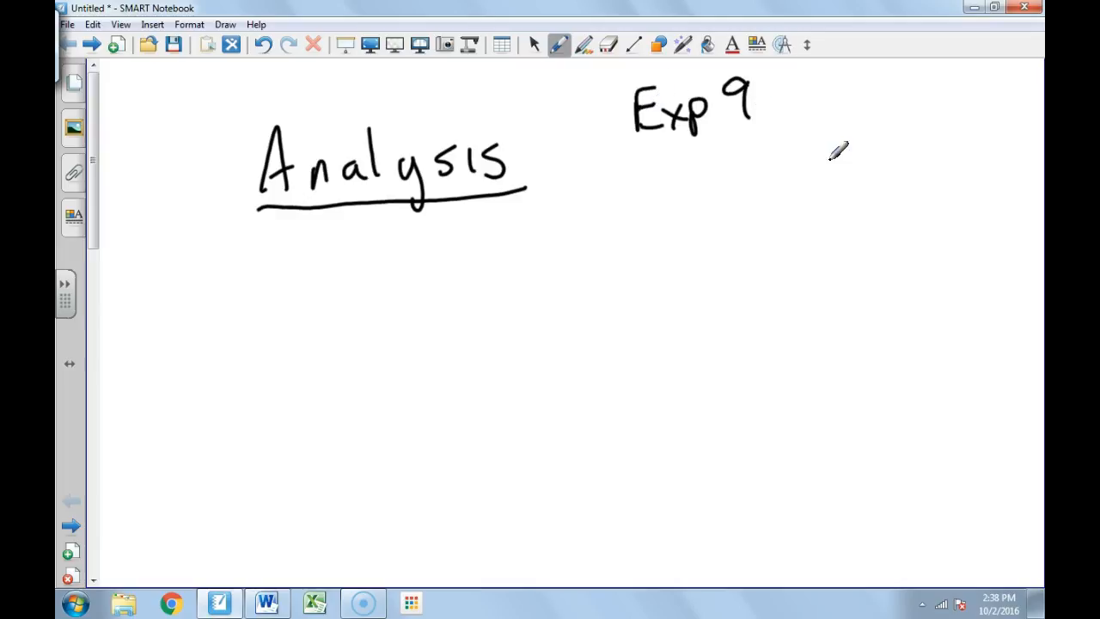
Step: Write 'synthesize pure' below Exp 9 and sketch the ring structure beneath it
{"action": "left_click_drag", "start_coordinate": [714, 172], "coordinate": [756, 181]}
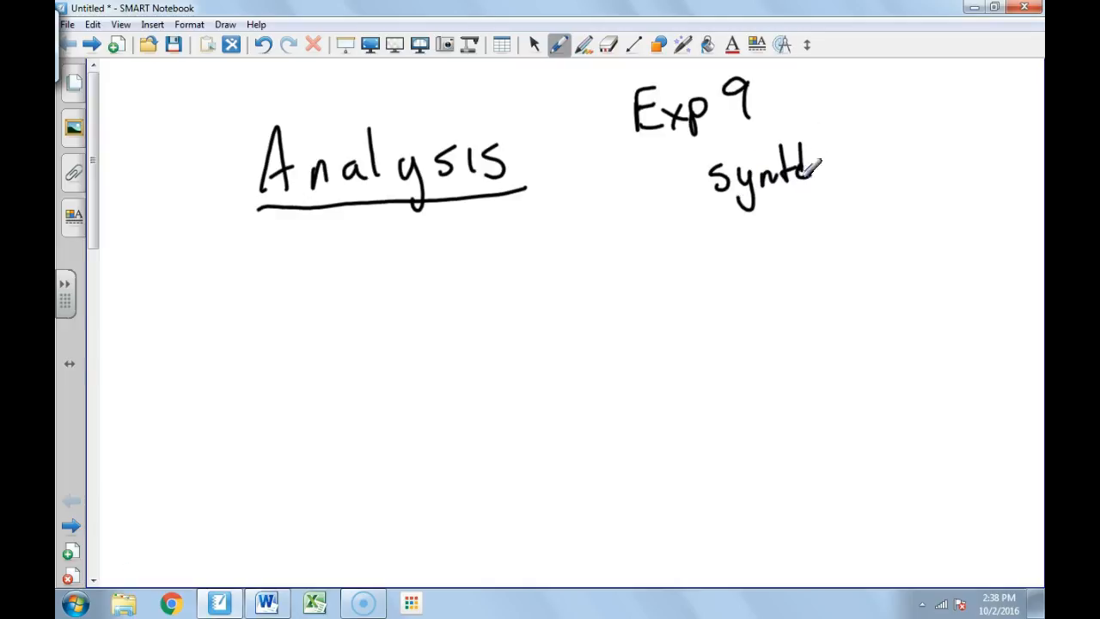
{"action": "left_click_drag", "start_coordinate": [817, 168], "coordinate": [903, 159]}
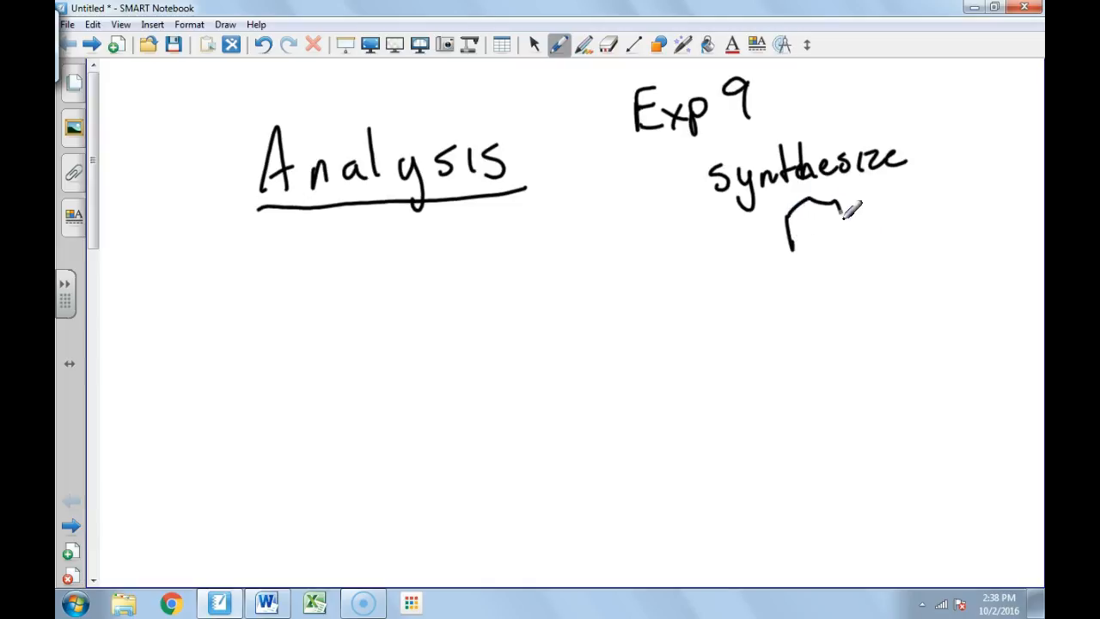
{"action": "left_click_drag", "start_coordinate": [825, 211], "coordinate": [804, 253]}
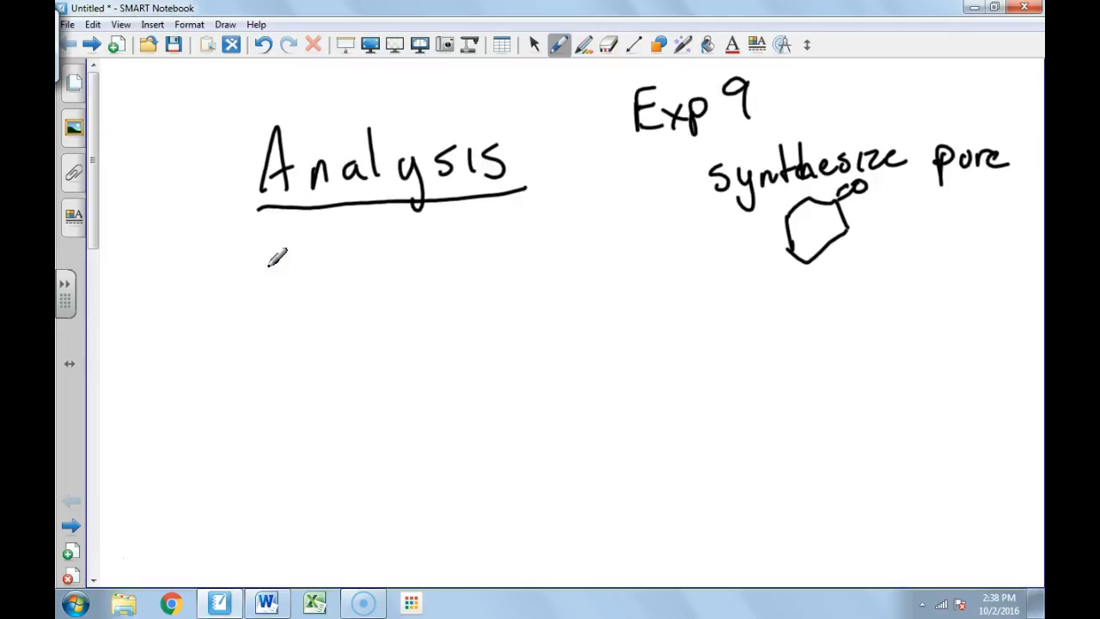
{"action": "mouse_move", "coordinate": [176, 267]}
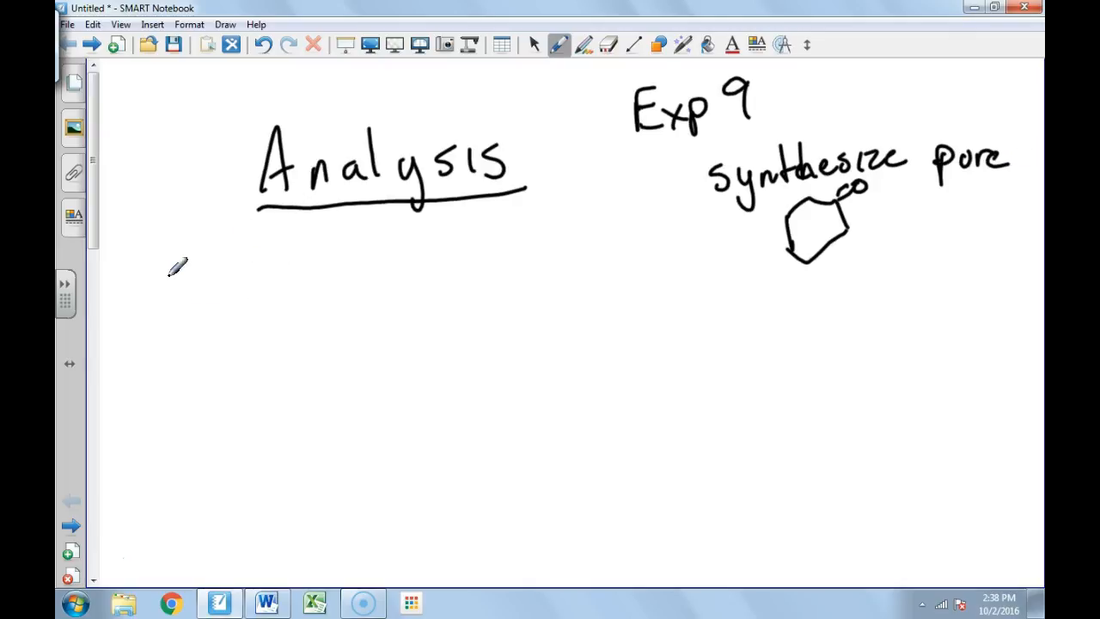
Step: Start the first bullet with a dash: 'In this lab, cyclohexanone'
{"action": "left_click_drag", "start_coordinate": [153, 282], "coordinate": [193, 275]}
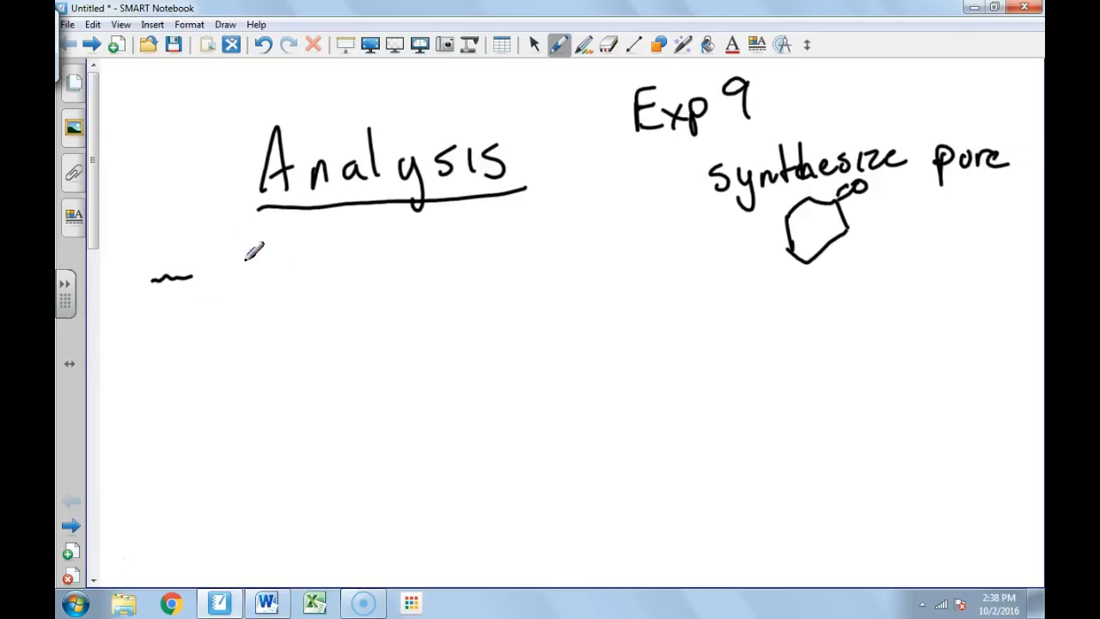
{"action": "left_click_drag", "start_coordinate": [219, 258], "coordinate": [267, 301]}
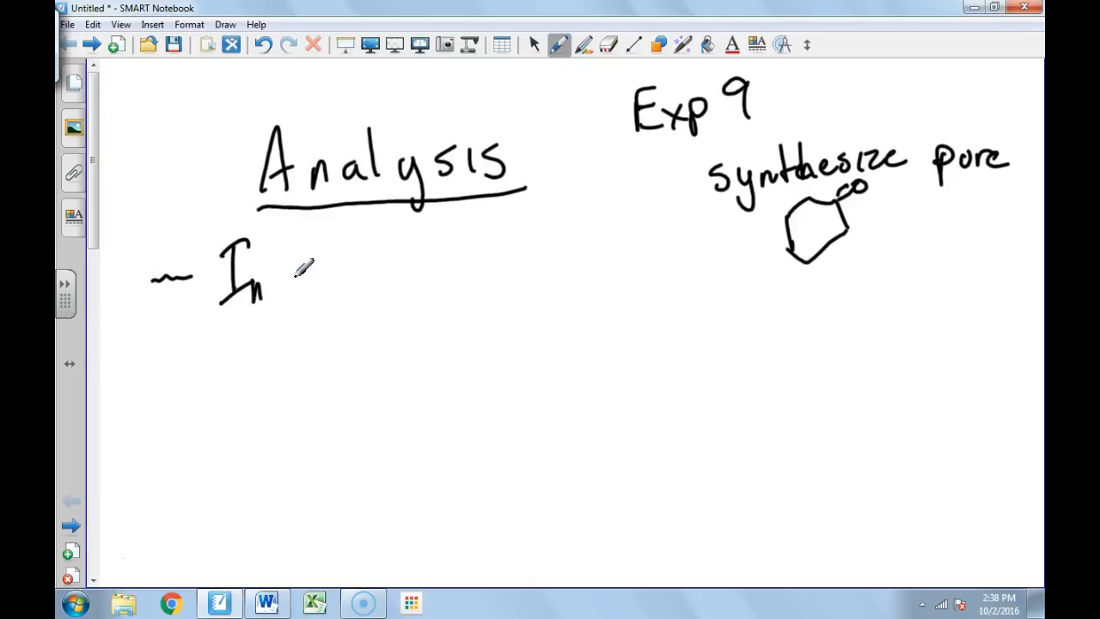
{"action": "left_click_drag", "start_coordinate": [297, 275], "coordinate": [374, 292]}
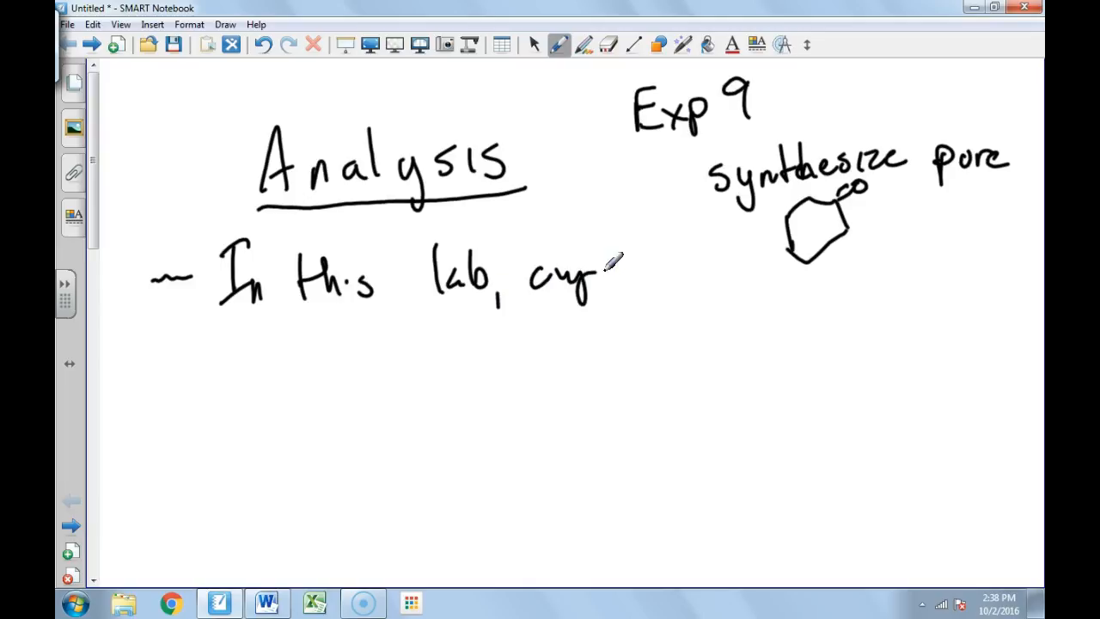
{"action": "left_click_drag", "start_coordinate": [602, 274], "coordinate": [679, 266]}
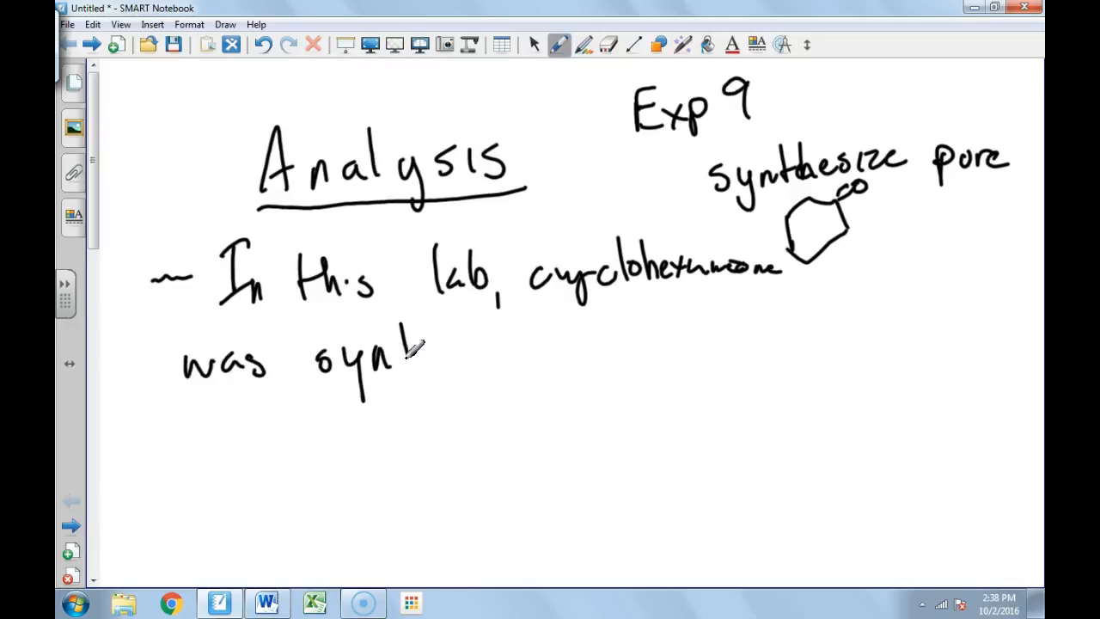
Step: Finish 'was synthesized in moderate purity', circle Purpose, and arrow cyclohexanone to the ring
{"action": "left_click_drag", "start_coordinate": [412, 344], "coordinate": [516, 344]}
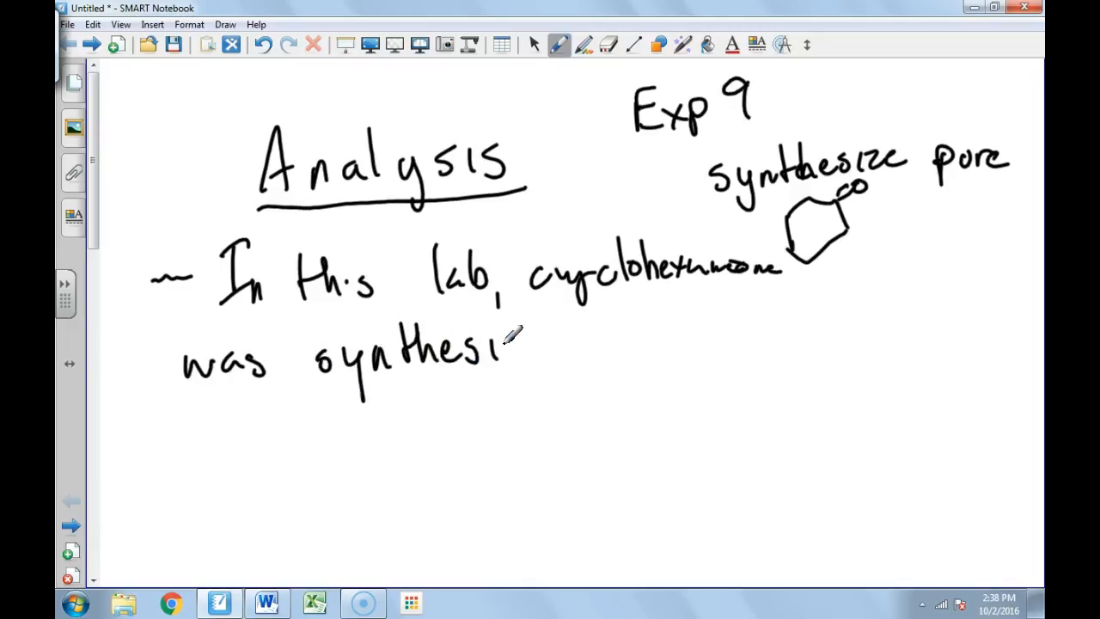
{"action": "left_click_drag", "start_coordinate": [507, 344], "coordinate": [601, 344]}
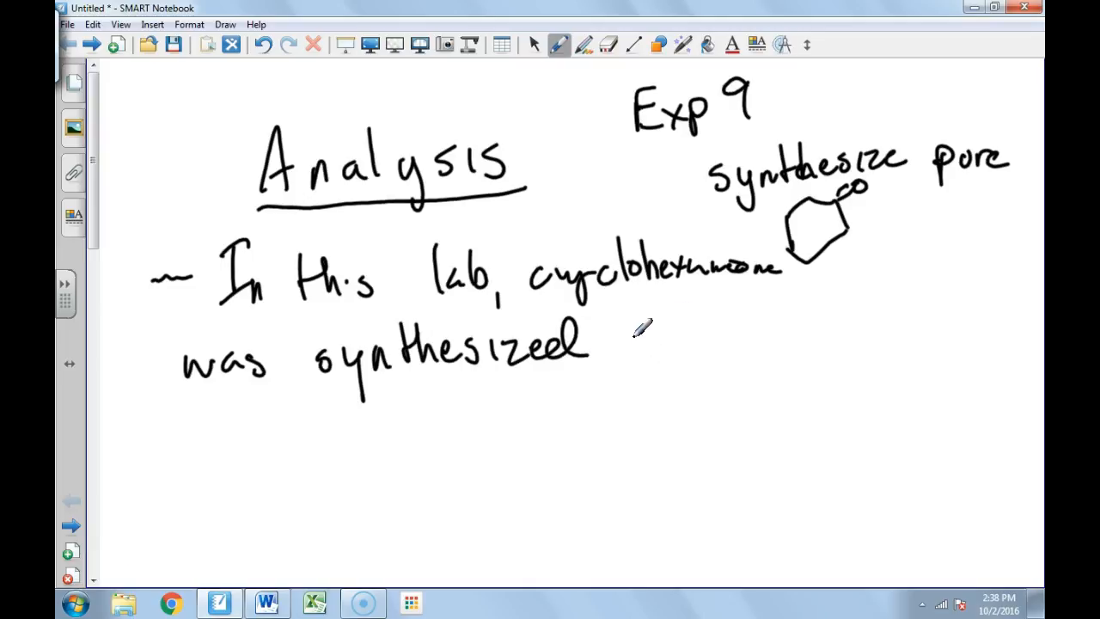
{"action": "left_click_drag", "start_coordinate": [618, 344], "coordinate": [679, 353]}
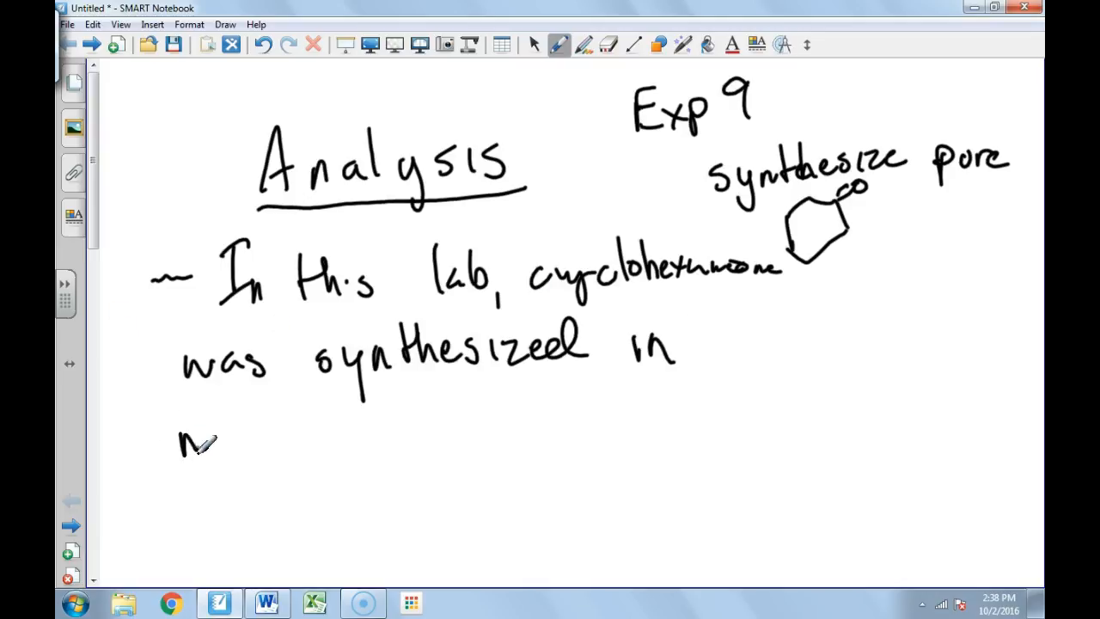
{"action": "left_click_drag", "start_coordinate": [181, 439], "coordinate": [335, 430]}
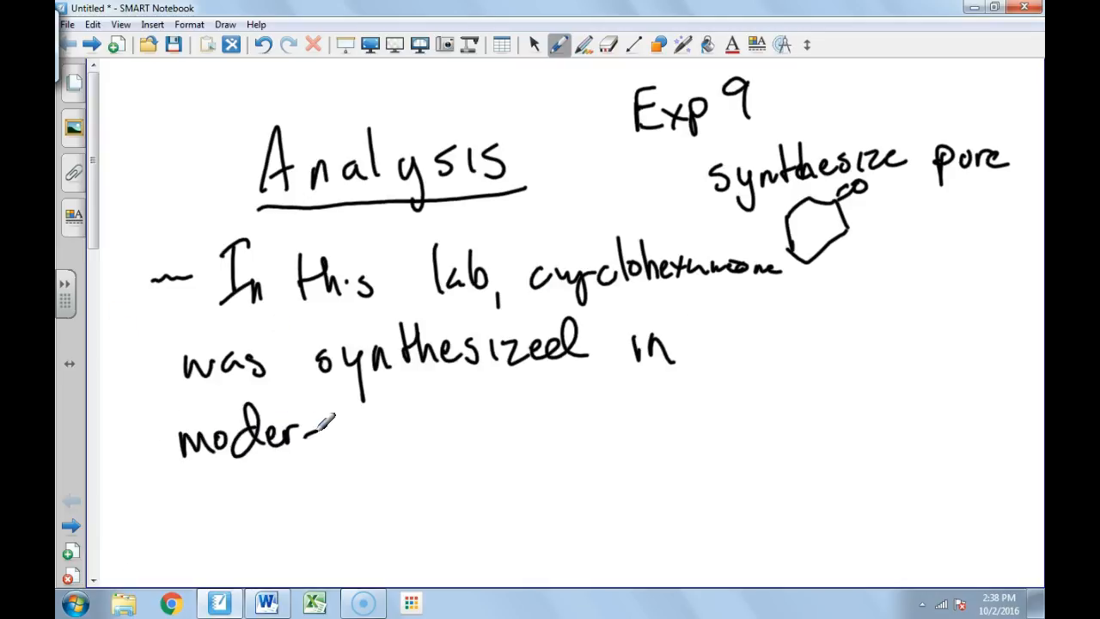
{"action": "left_click_drag", "start_coordinate": [335, 430], "coordinate": [395, 430]}
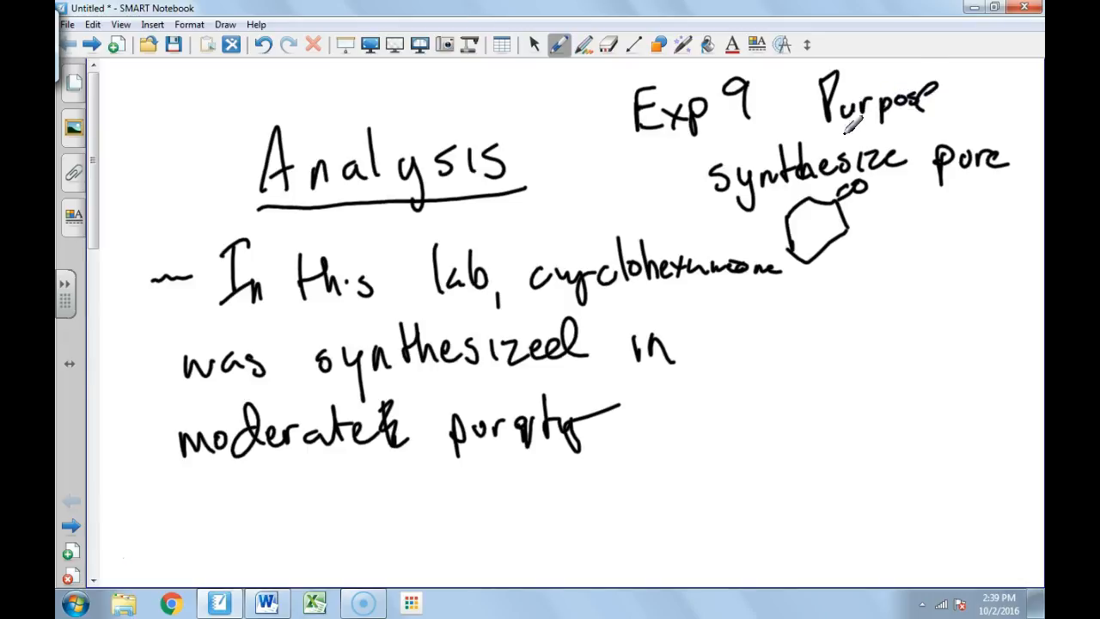
{"action": "left_click_drag", "start_coordinate": [825, 69], "coordinate": [971, 120]}
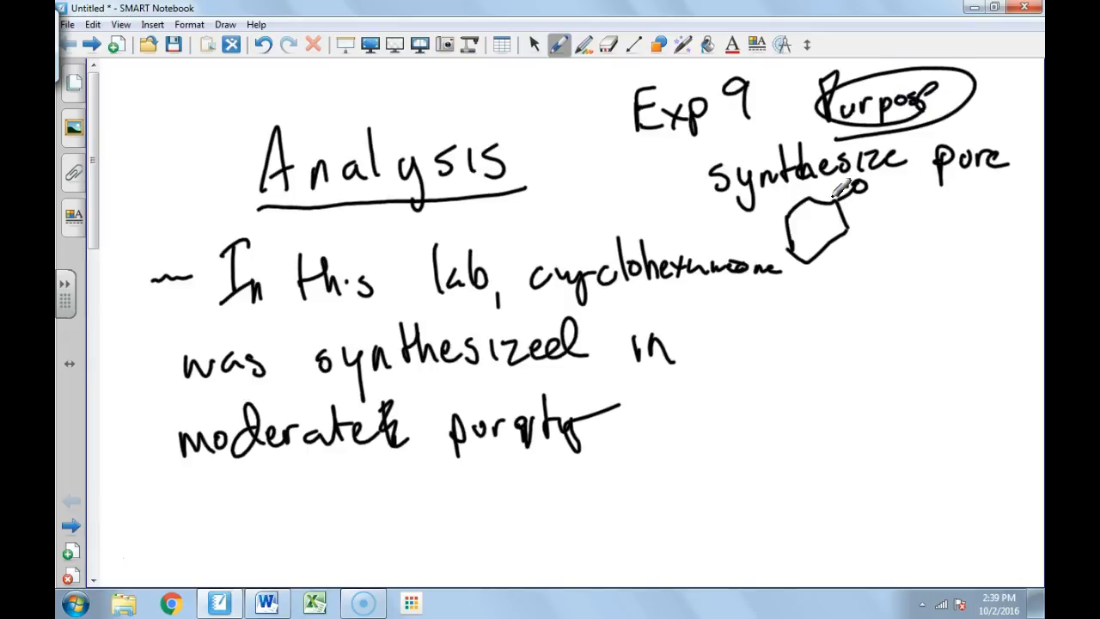
{"action": "left_click_drag", "start_coordinate": [550, 223], "coordinate": [773, 215]}
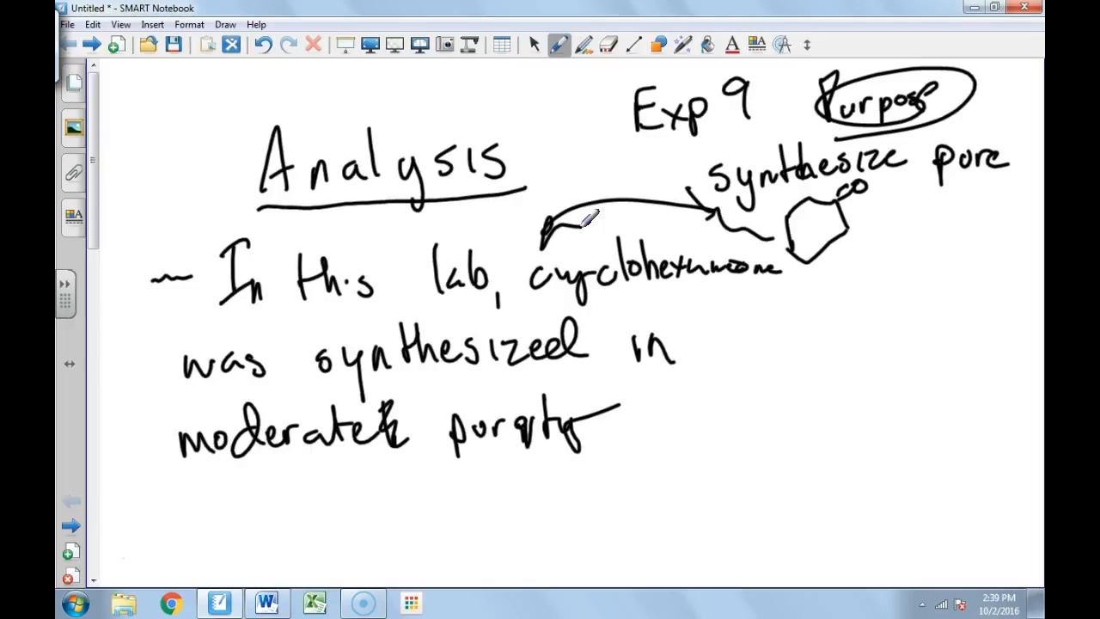
Step: Draw a dash for the next bullet and underline 'cyclohexanone'
{"action": "scroll", "scroll_direction": "down", "scroll_amount": 3}
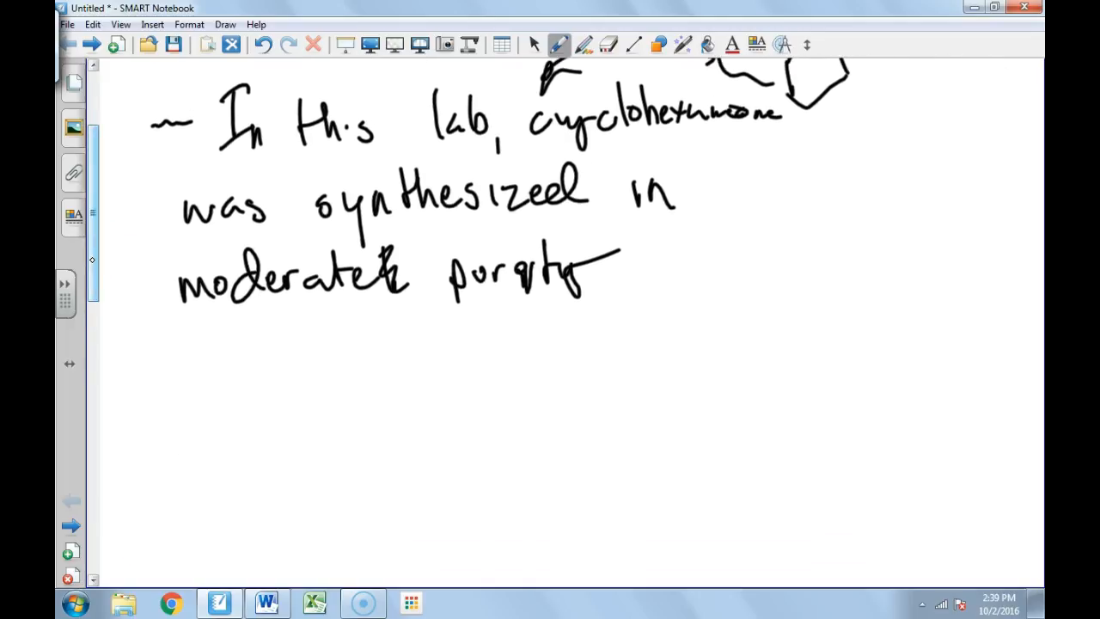
{"action": "left_click_drag", "start_coordinate": [146, 357], "coordinate": [193, 349]}
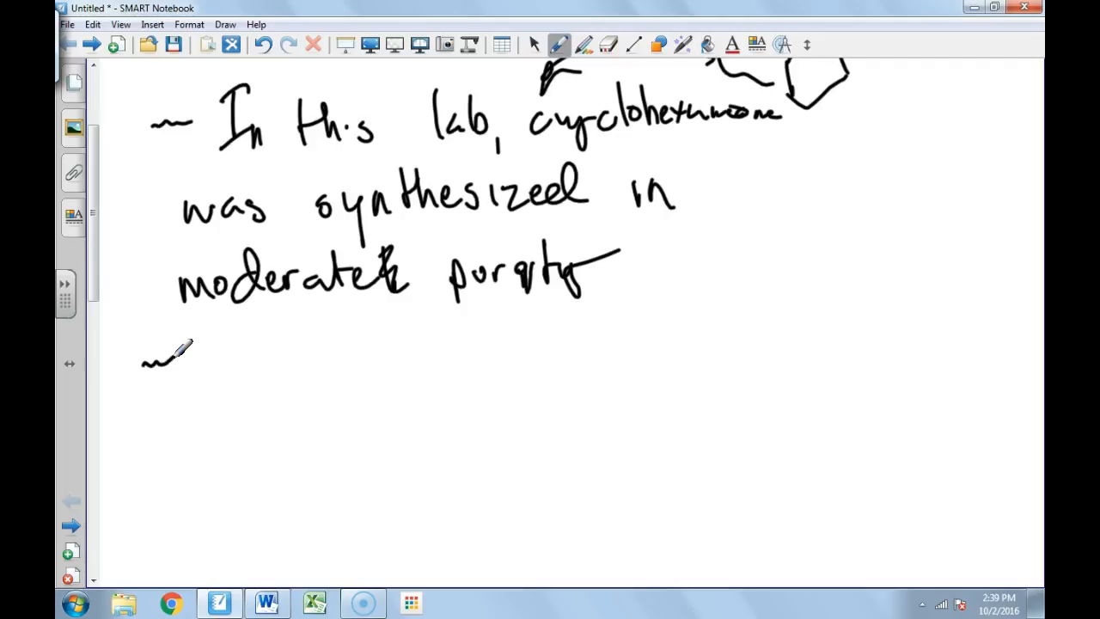
{"action": "left_click_drag", "start_coordinate": [537, 146], "coordinate": [777, 137]}
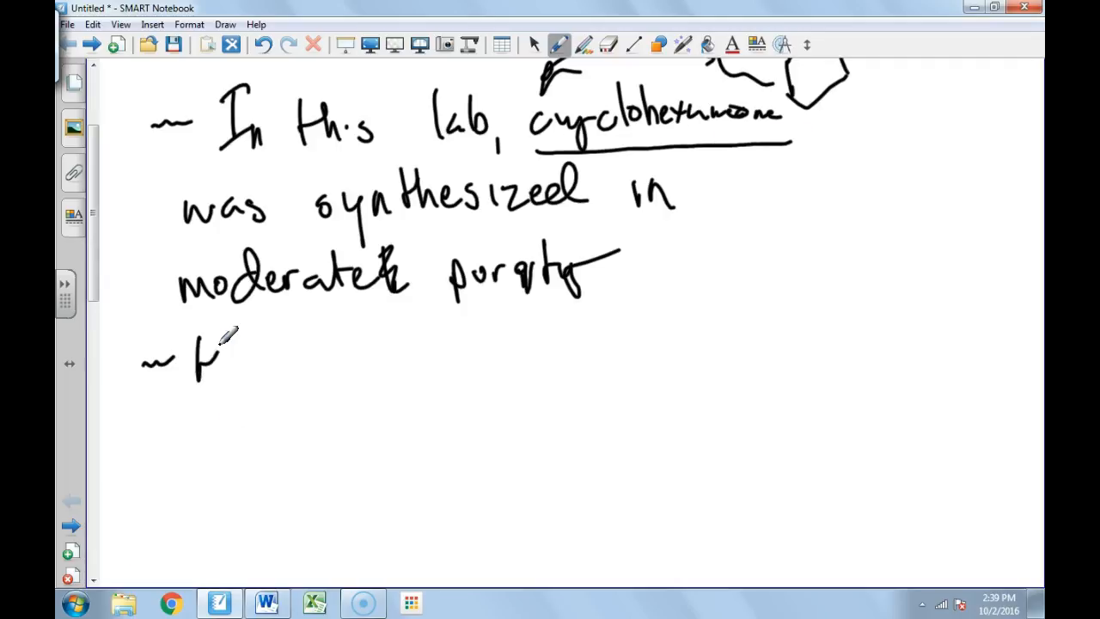
Step: Write 'How do you know?' listing IR, with a brace and ring structure beside it
{"action": "left_click_drag", "start_coordinate": [198, 352], "coordinate": [370, 352]}
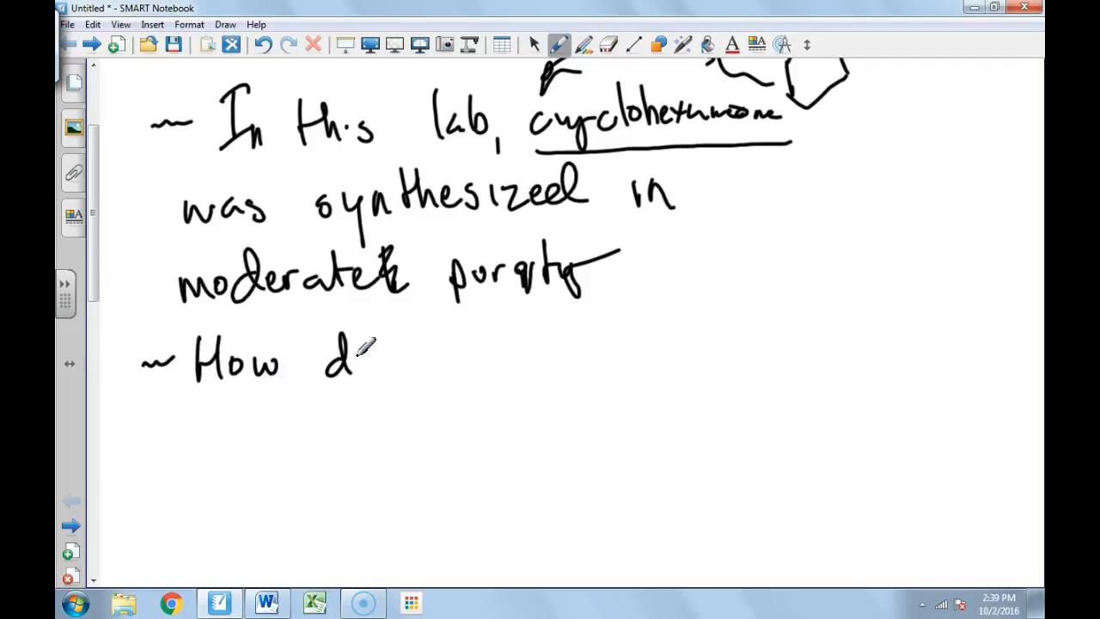
{"action": "left_click_drag", "start_coordinate": [361, 352], "coordinate": [516, 343]}
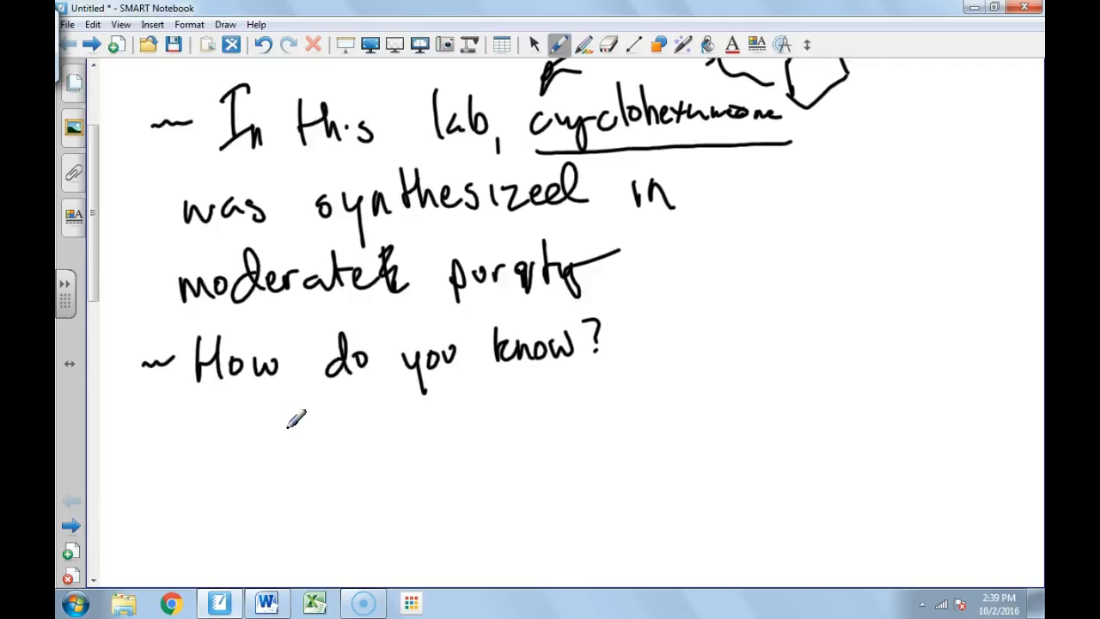
{"action": "left_click_drag", "start_coordinate": [275, 421], "coordinate": [326, 421]}
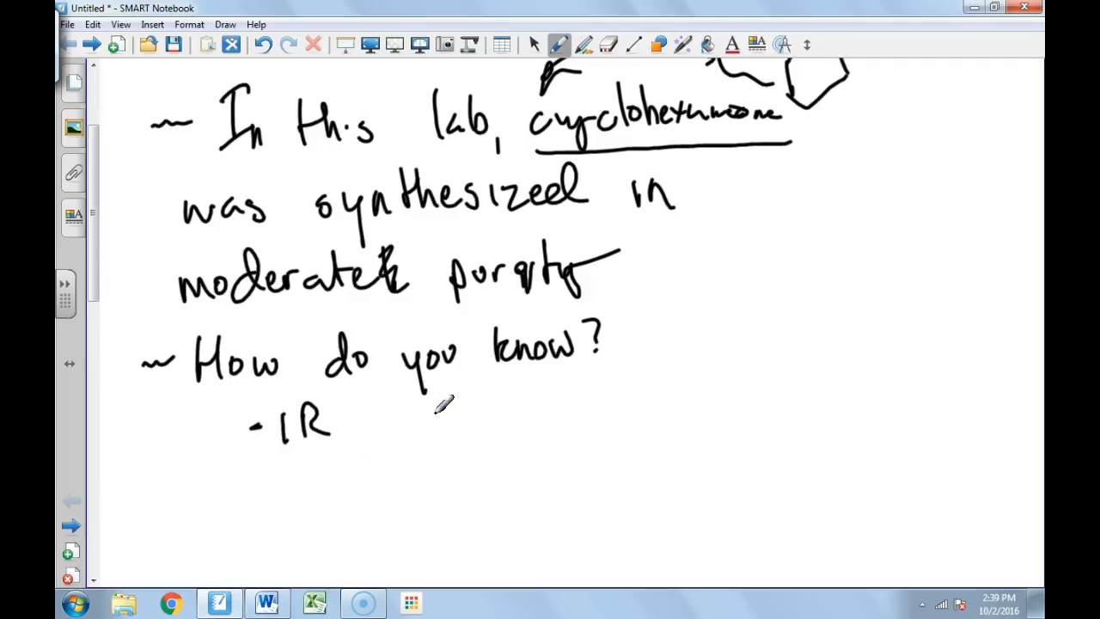
{"action": "mouse_move", "coordinate": [407, 425]}
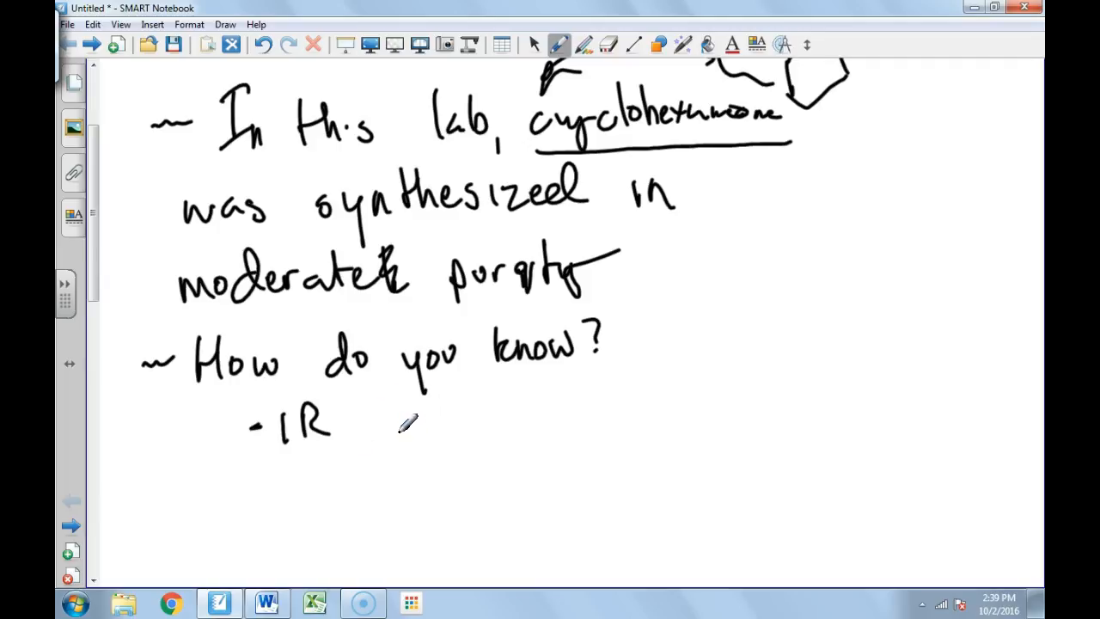
{"action": "mouse_move", "coordinate": [314, 473]}
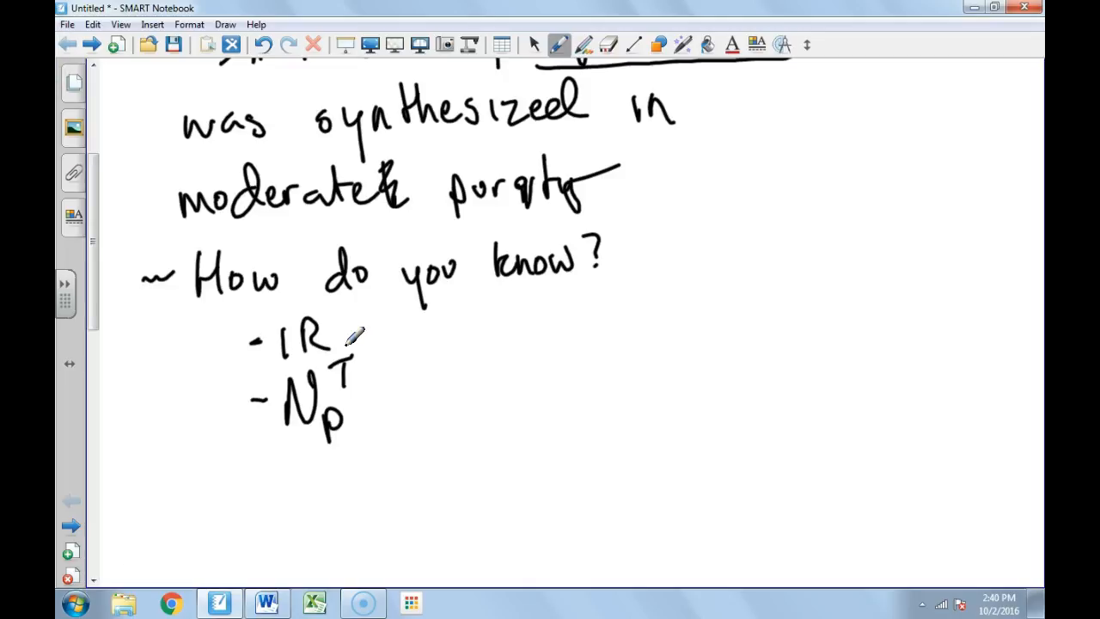
{"action": "mouse_move", "coordinate": [461, 371]}
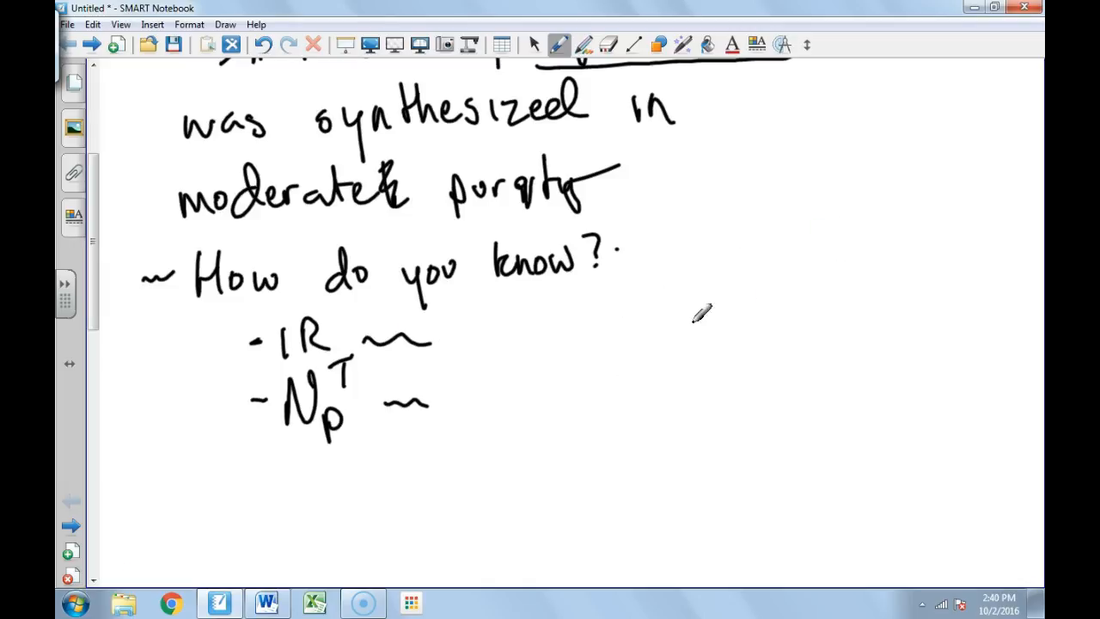
{"action": "left_click_drag", "start_coordinate": [641, 257], "coordinate": [636, 421]}
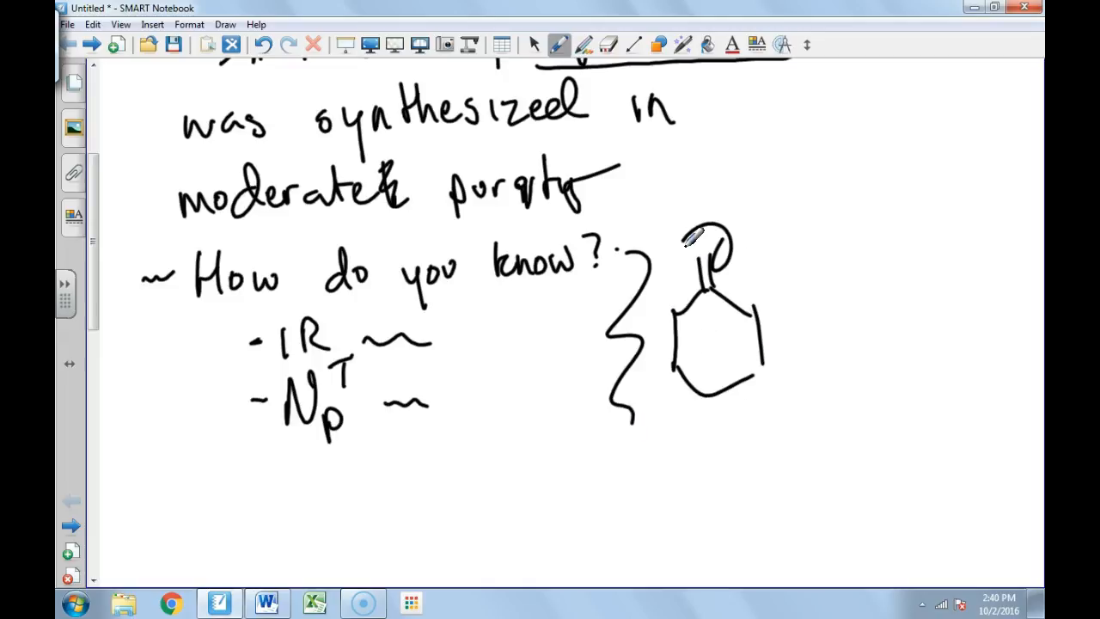
Step: Below the identity notes, write the bullet question 'How do you know purity'
{"action": "scroll", "scroll_direction": "down", "scroll_amount": 3}
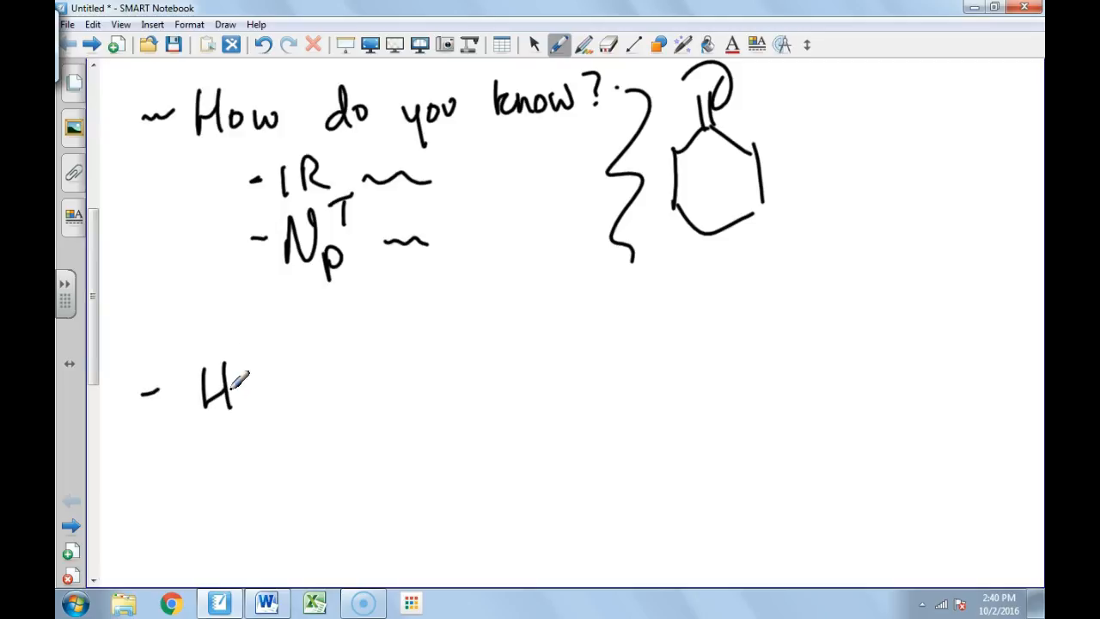
{"action": "left_click_drag", "start_coordinate": [250, 383], "coordinate": [258, 400]}
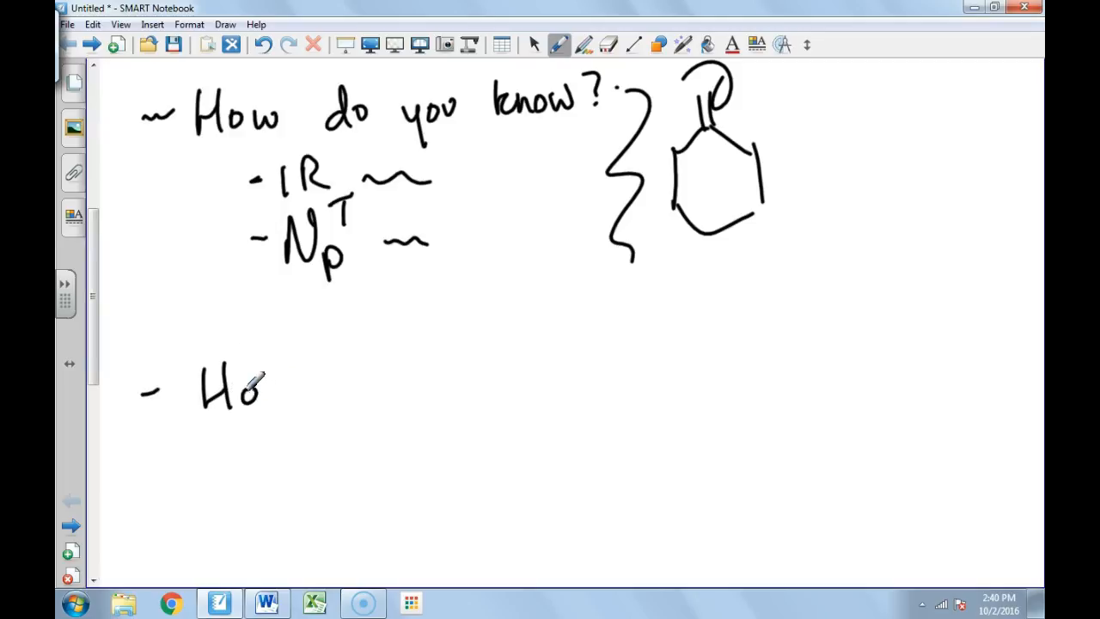
{"action": "left_click_drag", "start_coordinate": [267, 387], "coordinate": [403, 391]}
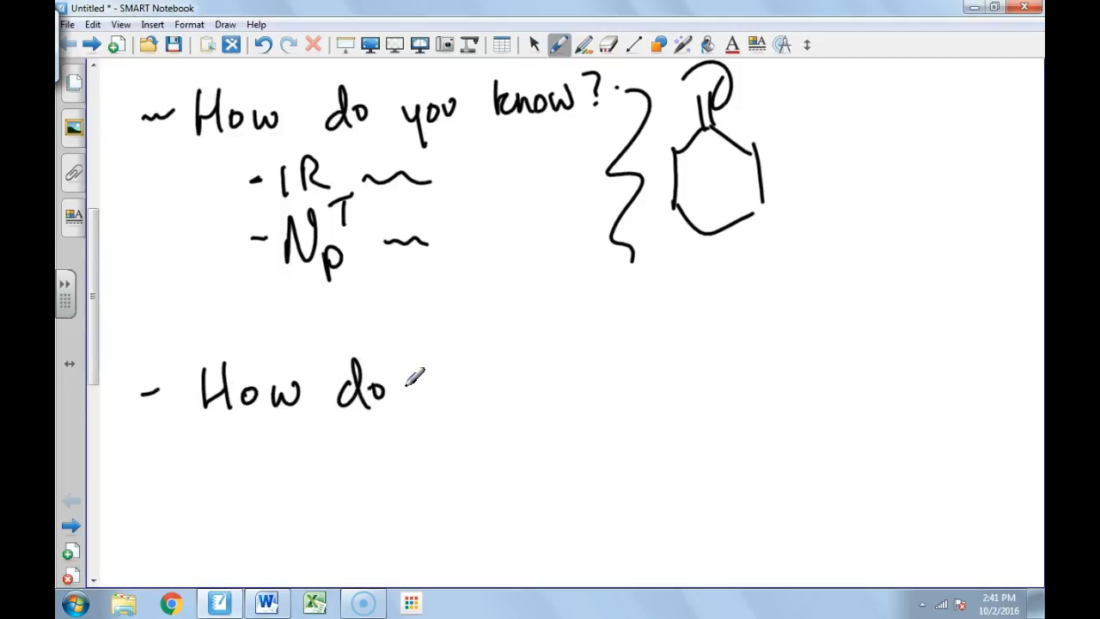
{"action": "left_click_drag", "start_coordinate": [404, 387], "coordinate": [532, 379]}
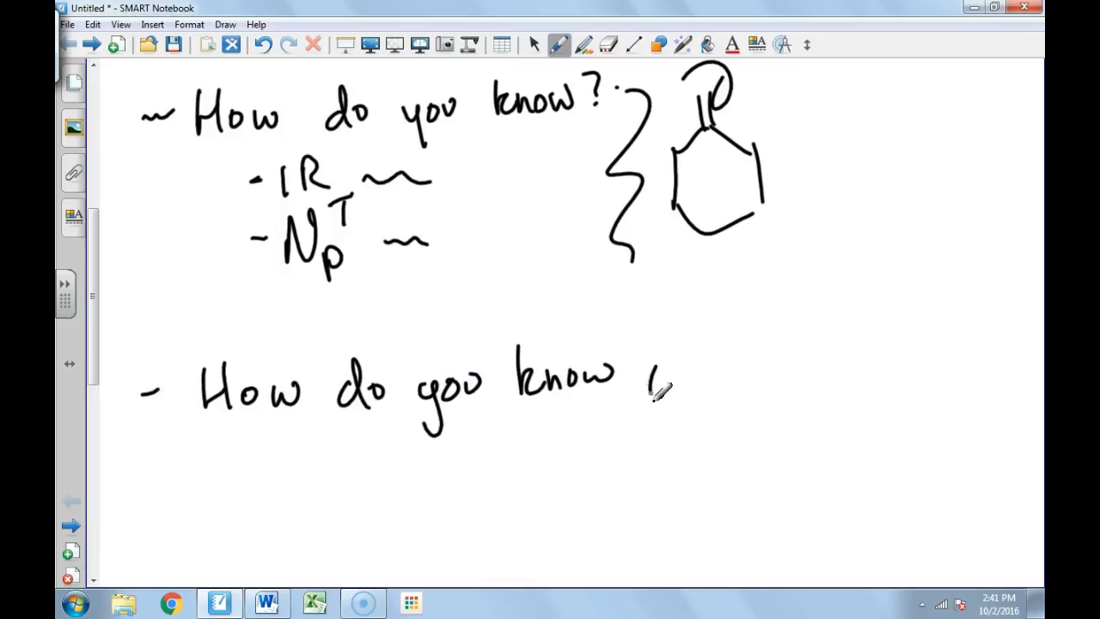
{"action": "left_click_drag", "start_coordinate": [640, 387], "coordinate": [722, 369]}
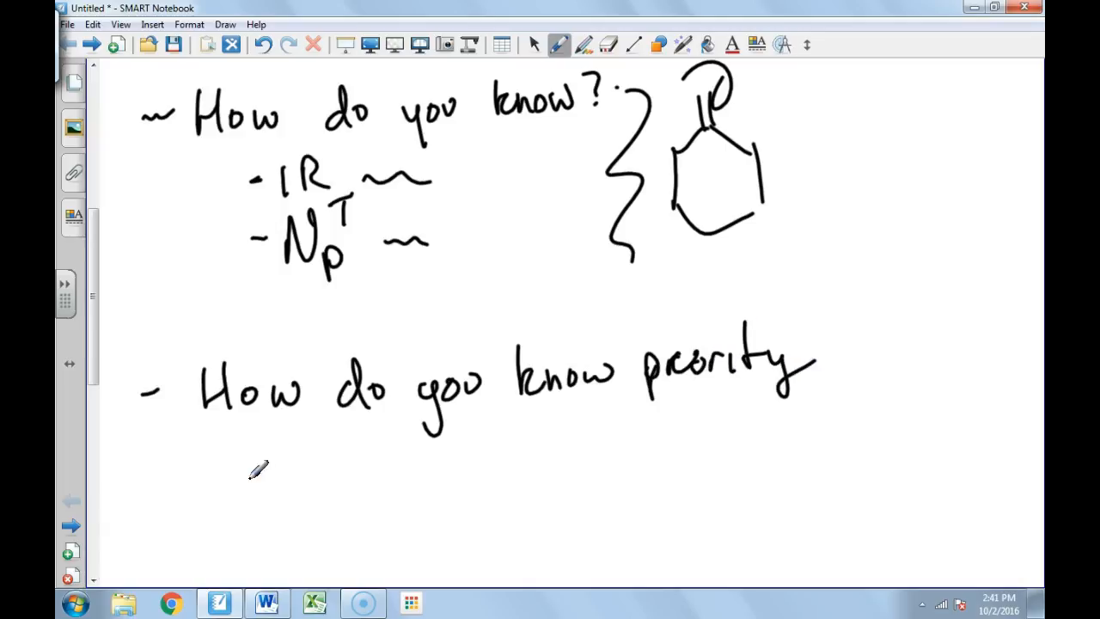
Step: List GC, label the 1.1 value as yours, and add a third value line
{"action": "left_click_drag", "start_coordinate": [258, 472], "coordinate": [395, 481]}
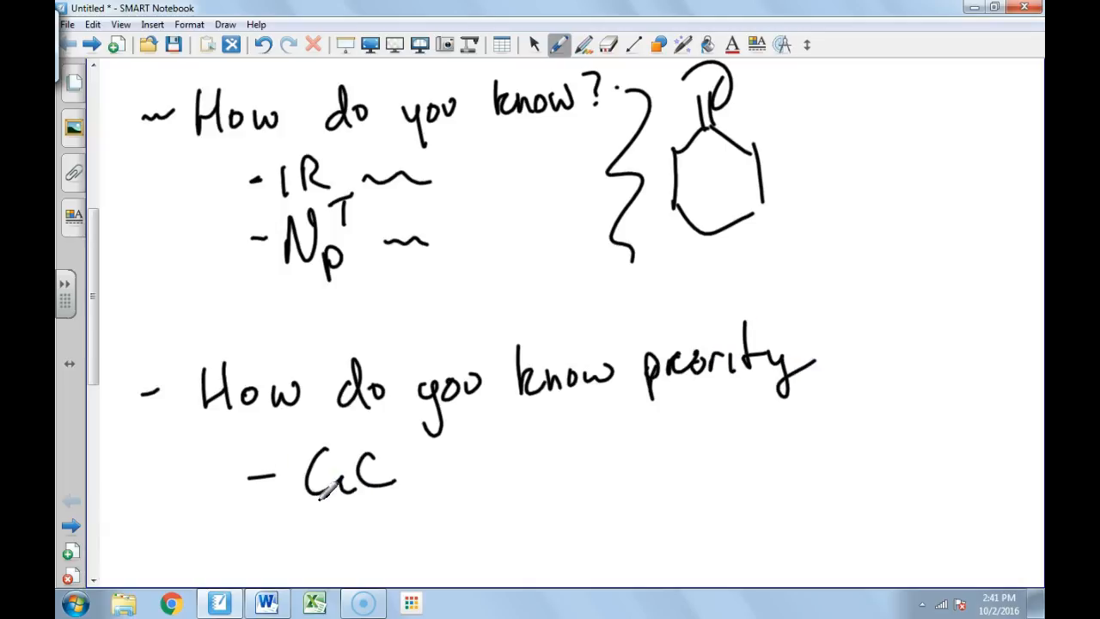
{"action": "left_click_drag", "start_coordinate": [305, 502], "coordinate": [408, 503]}
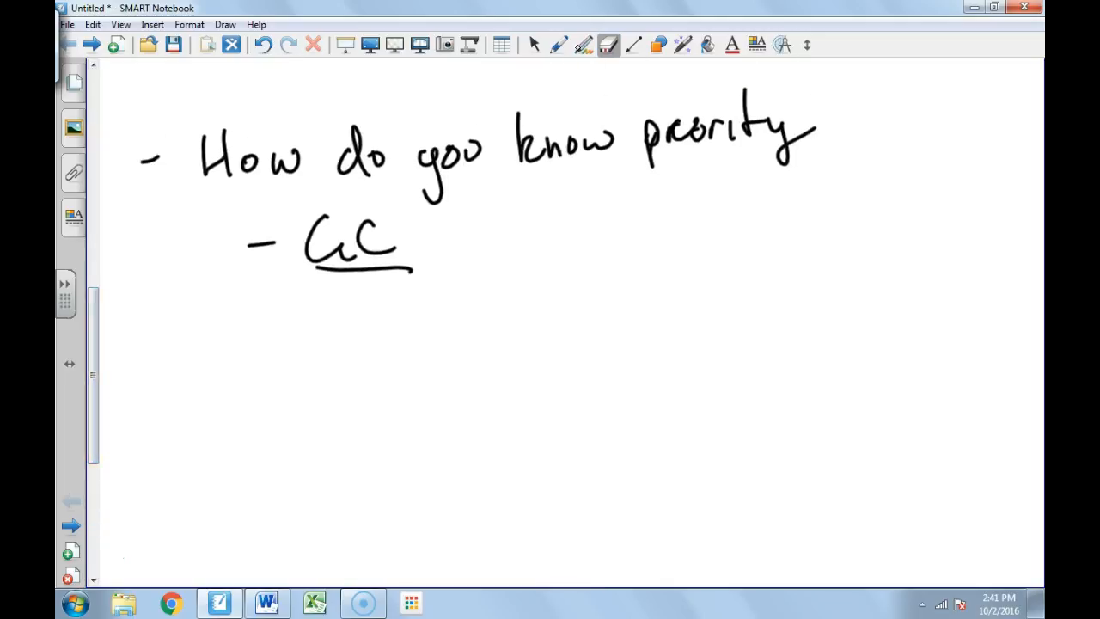
{"action": "left_click", "coordinate": [560, 45]}
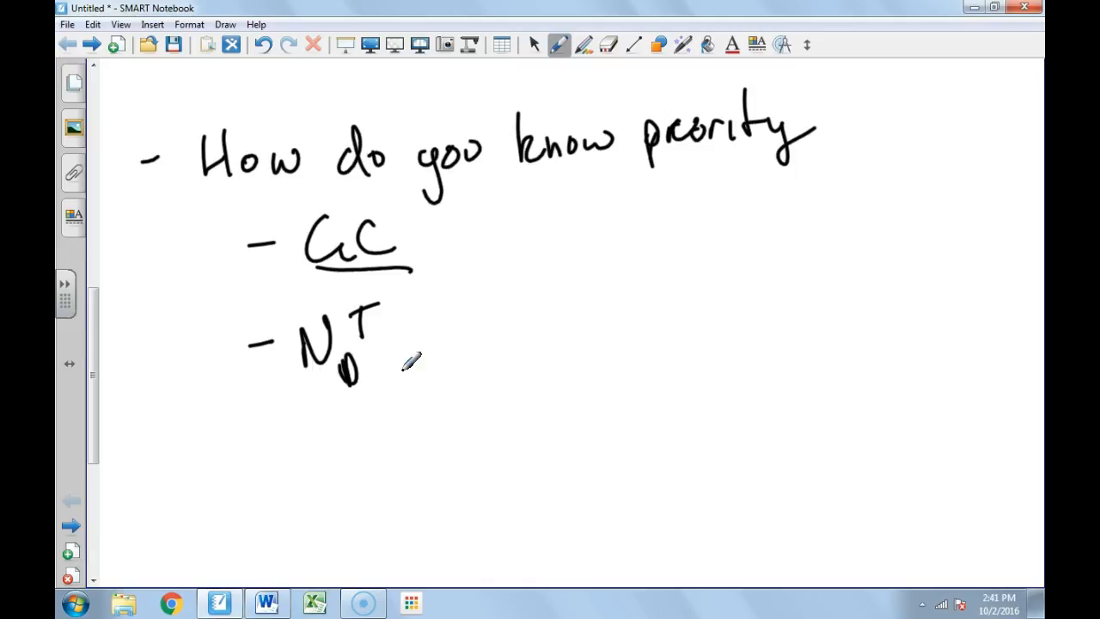
{"action": "mouse_move", "coordinate": [445, 337]}
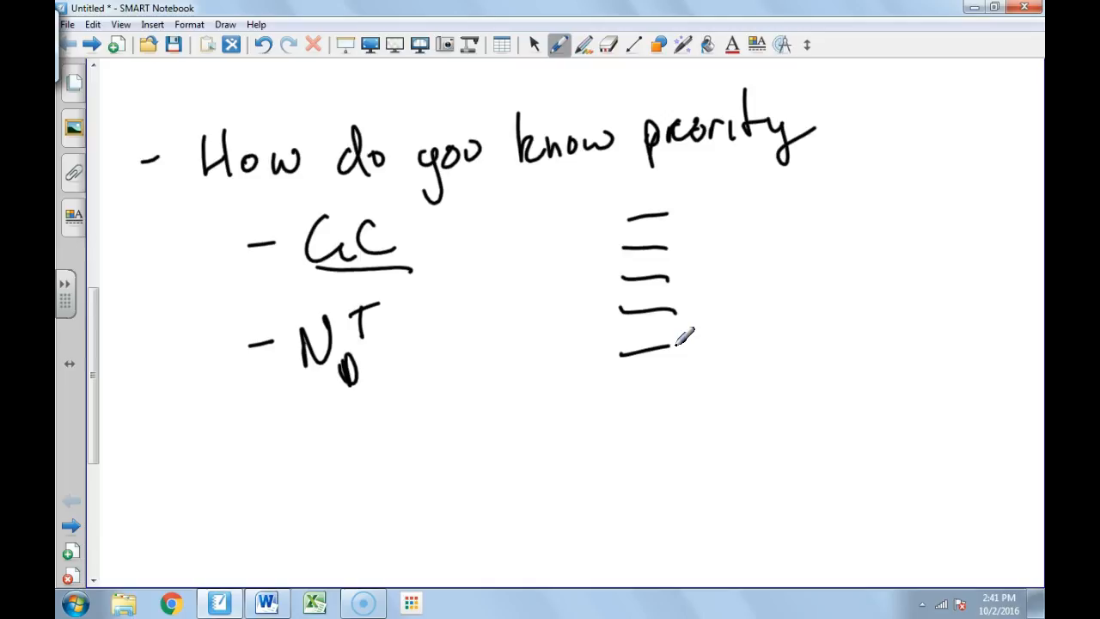
{"action": "mouse_move", "coordinate": [655, 232]}
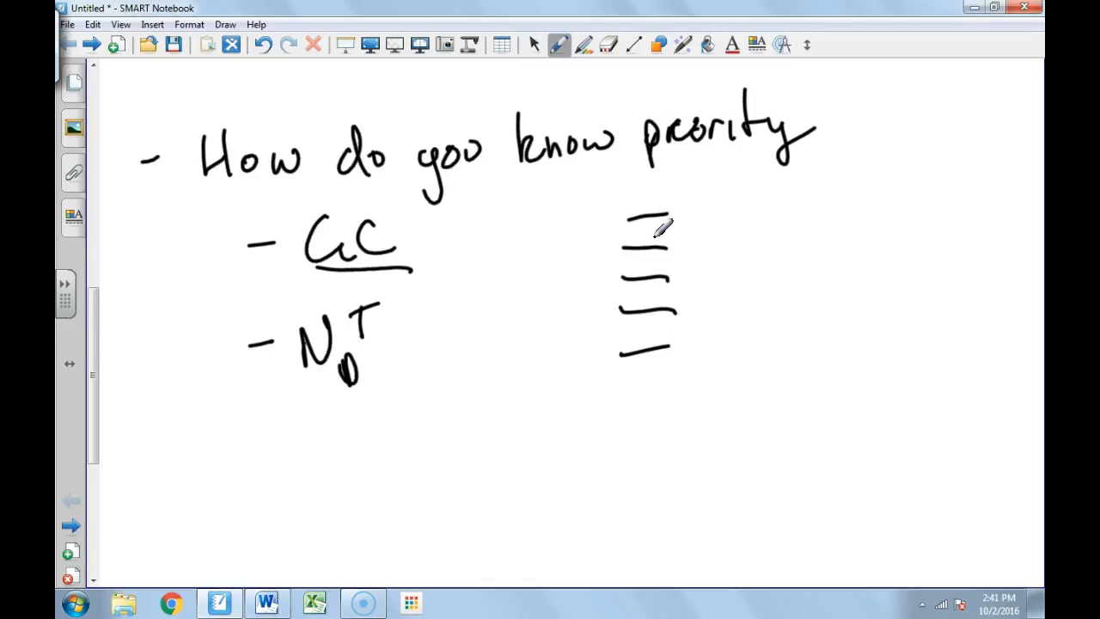
{"action": "mouse_move", "coordinate": [714, 199]}
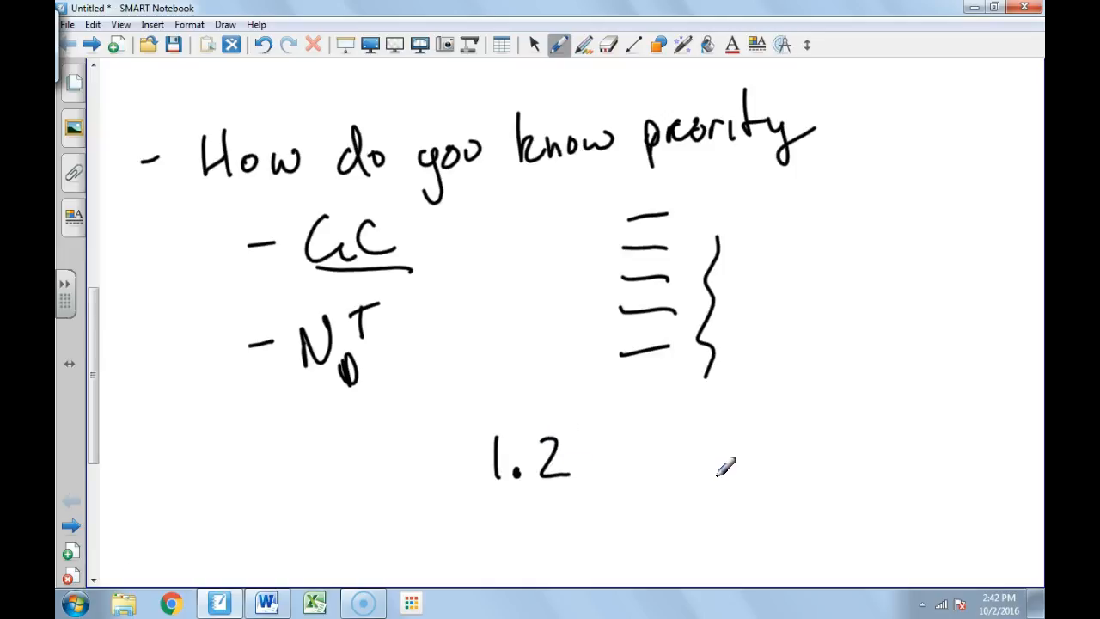
{"action": "mouse_move", "coordinate": [504, 352]}
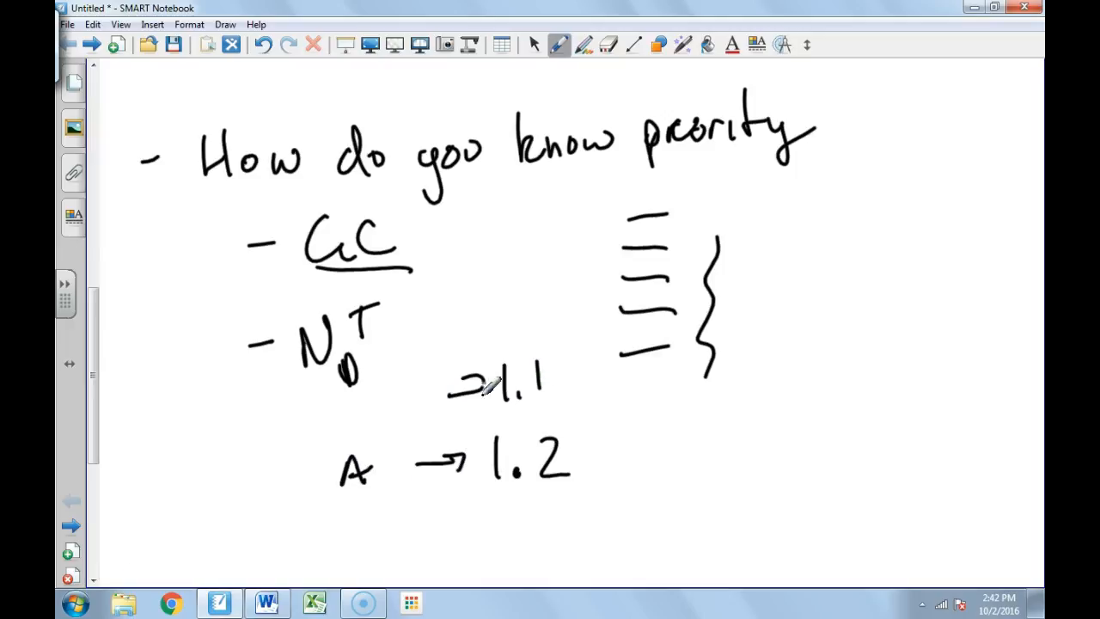
{"action": "left_click_drag", "start_coordinate": [374, 413], "coordinate": [438, 395]}
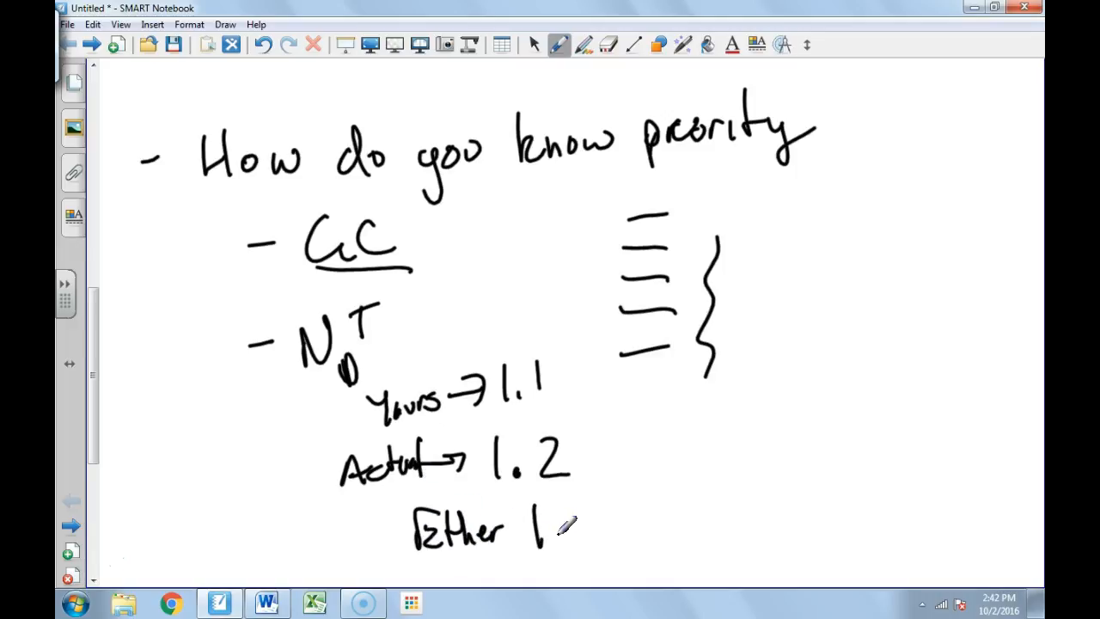
{"action": "left_click_drag", "start_coordinate": [558, 516], "coordinate": [602, 533]}
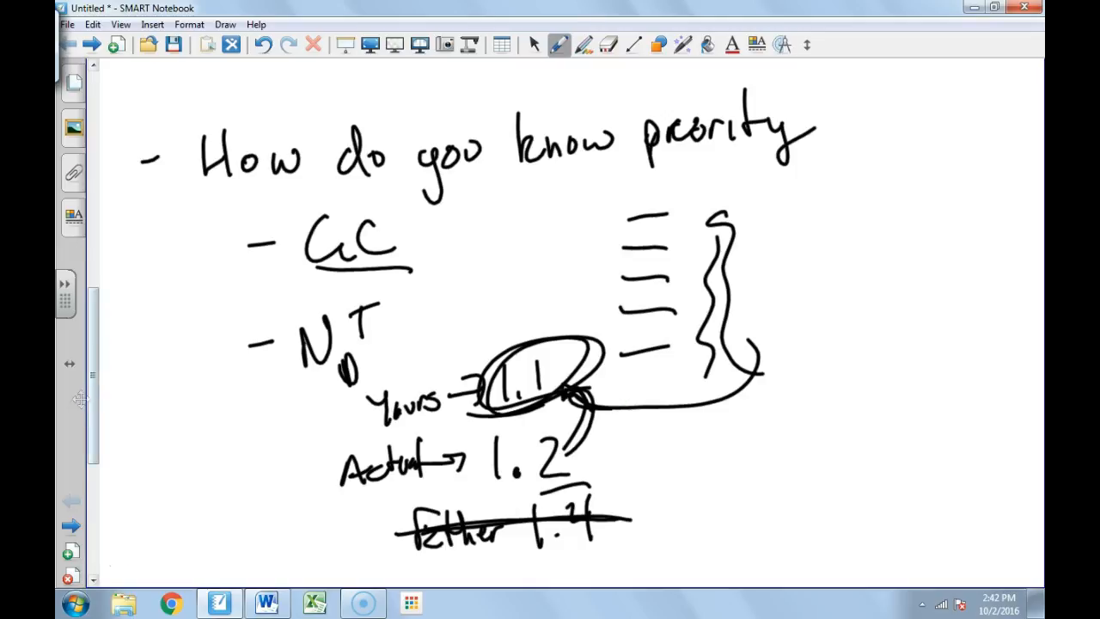
Step: Write '80% Yield' and draw a brace and arrow from the values above to it
{"action": "scroll", "scroll_direction": "down", "scroll_amount": 3}
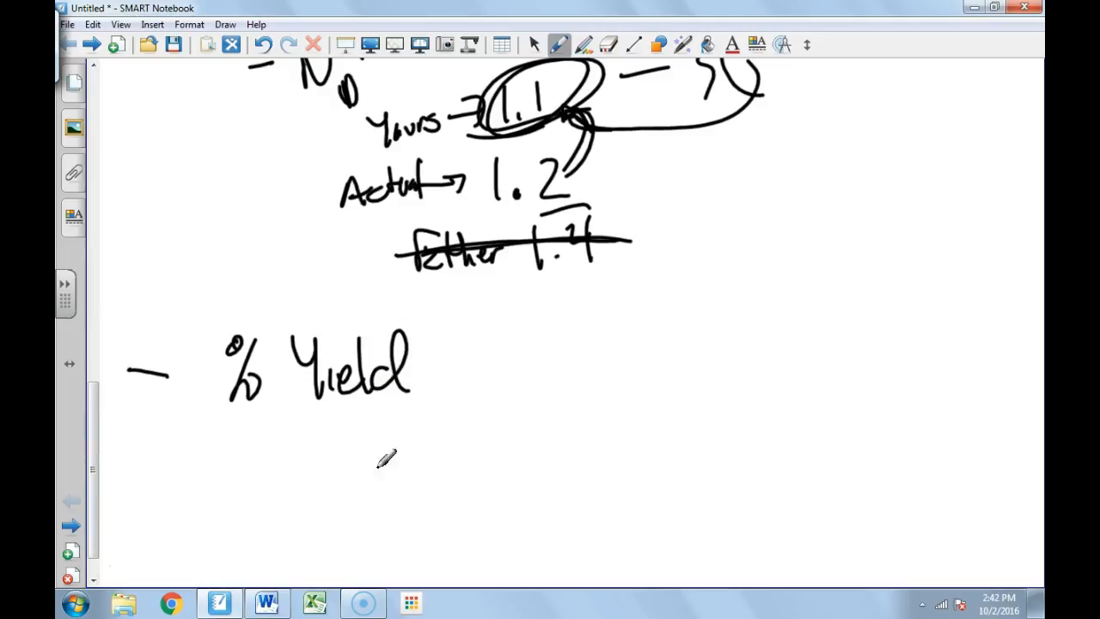
{"action": "mouse_move", "coordinate": [292, 453]}
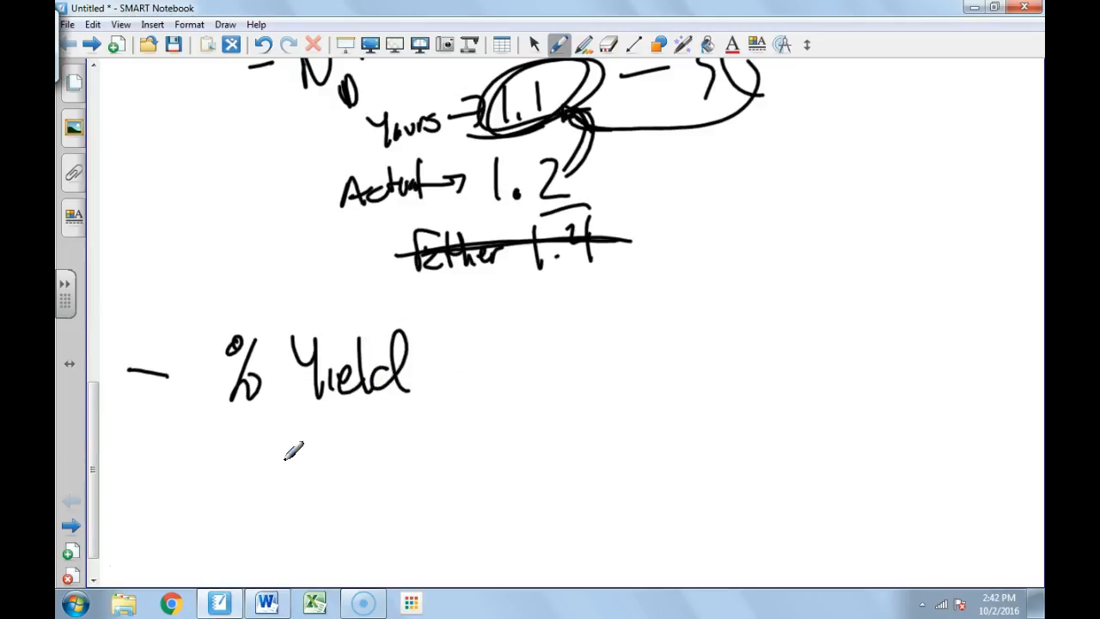
{"action": "mouse_move", "coordinate": [289, 445]}
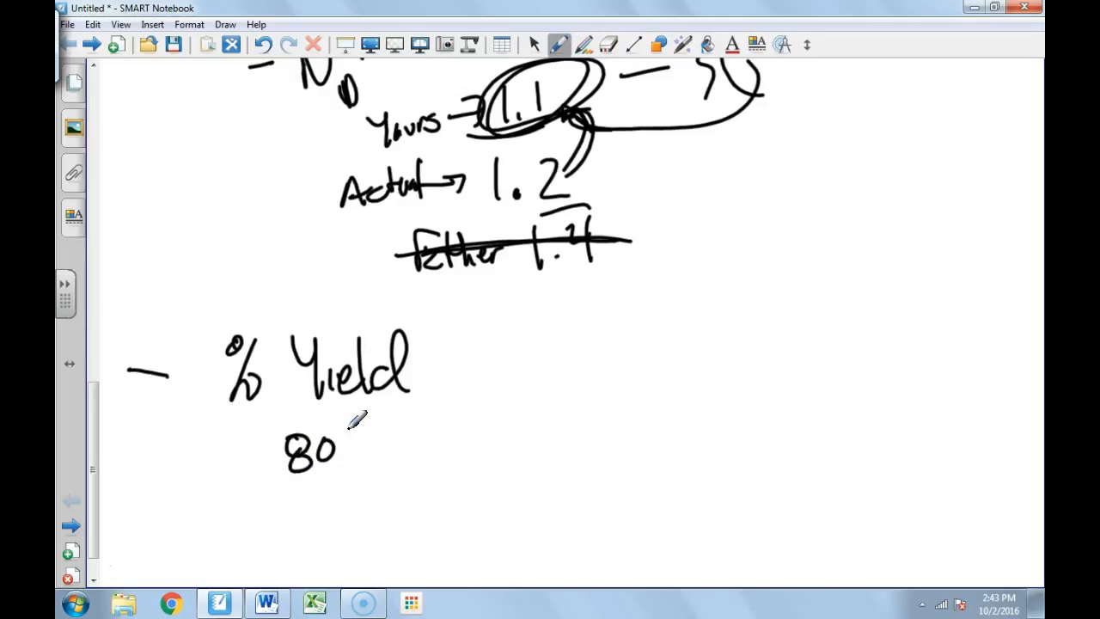
{"action": "left_click_drag", "start_coordinate": [352, 430], "coordinate": [456, 455]}
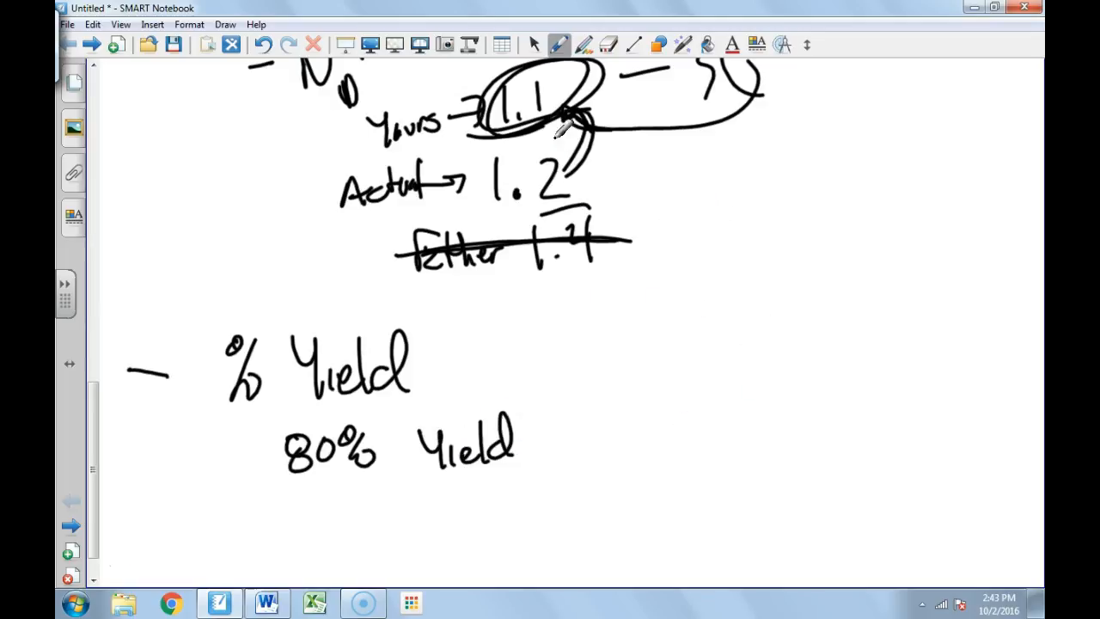
{"action": "left_click_drag", "start_coordinate": [645, 159], "coordinate": [614, 417]}
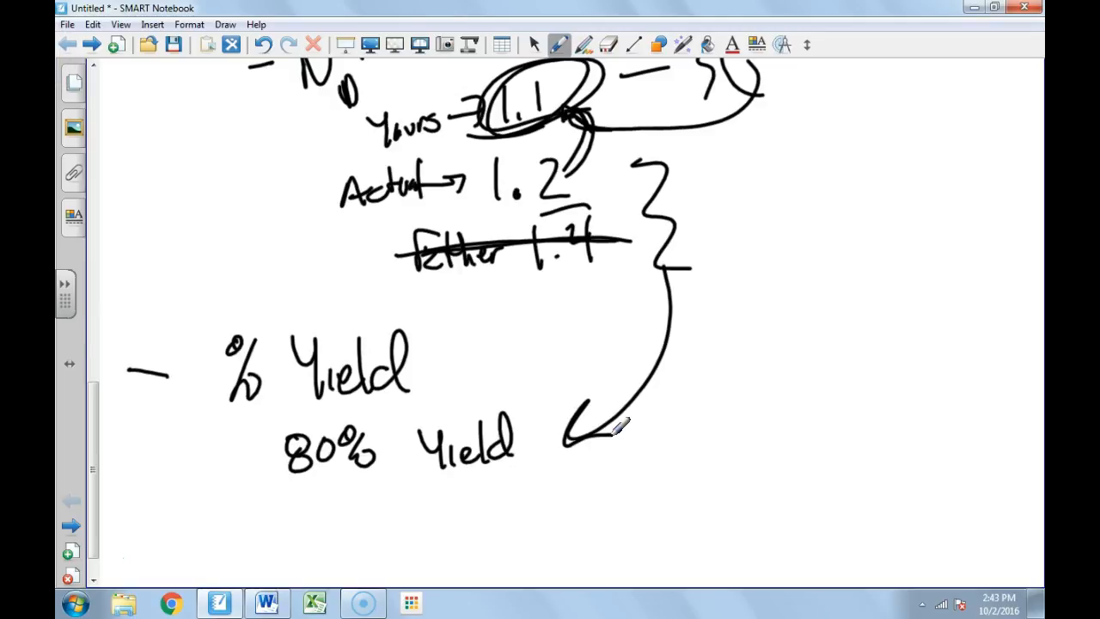
{"action": "mouse_move", "coordinate": [257, 492]}
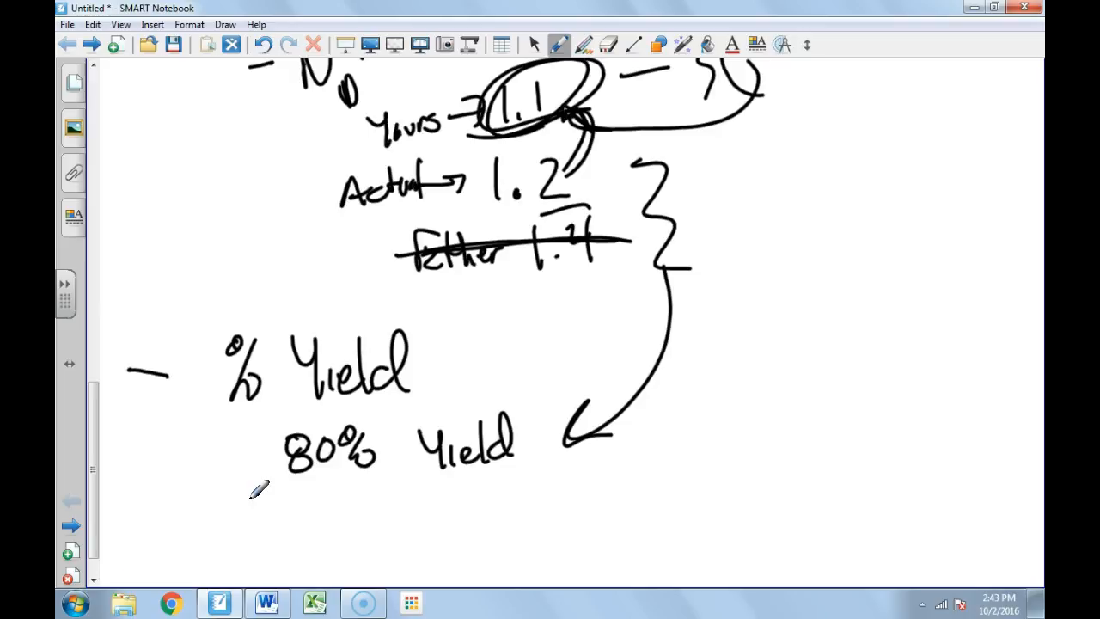
{"action": "left_click_drag", "start_coordinate": [284, 395], "coordinate": [532, 473]}
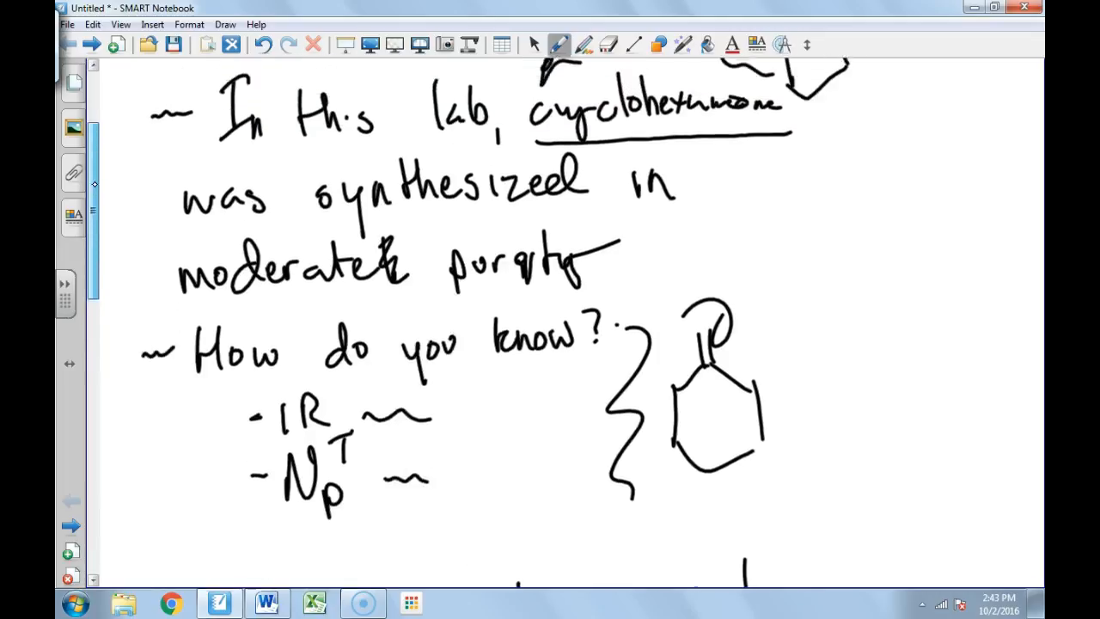
{"action": "scroll", "scroll_direction": "down", "scroll_amount": 3}
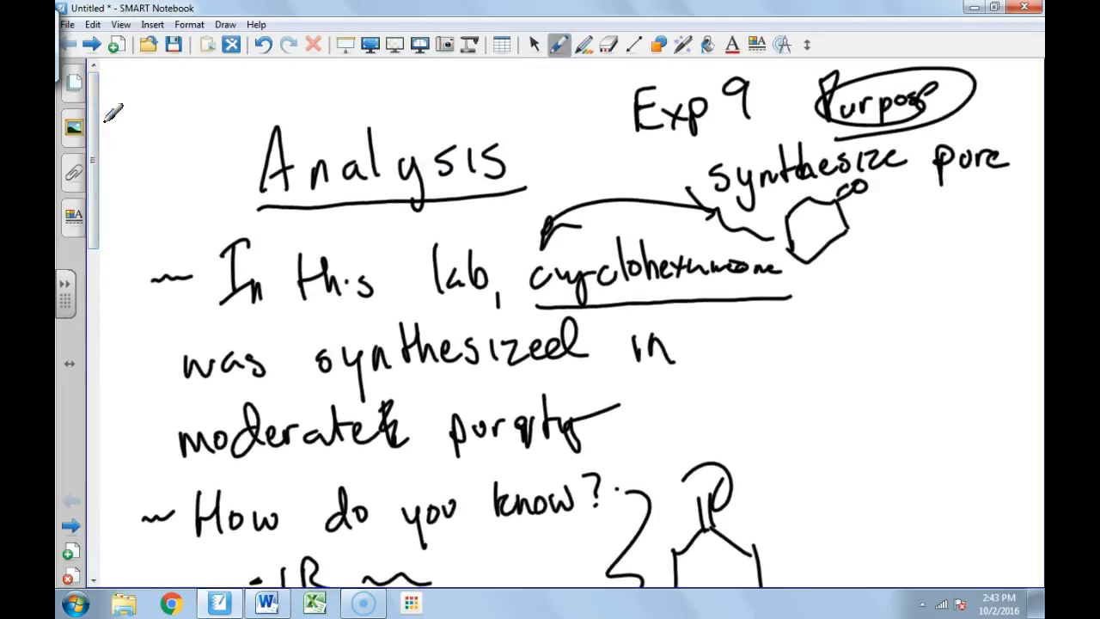
{"action": "mouse_move", "coordinate": [97, 102]}
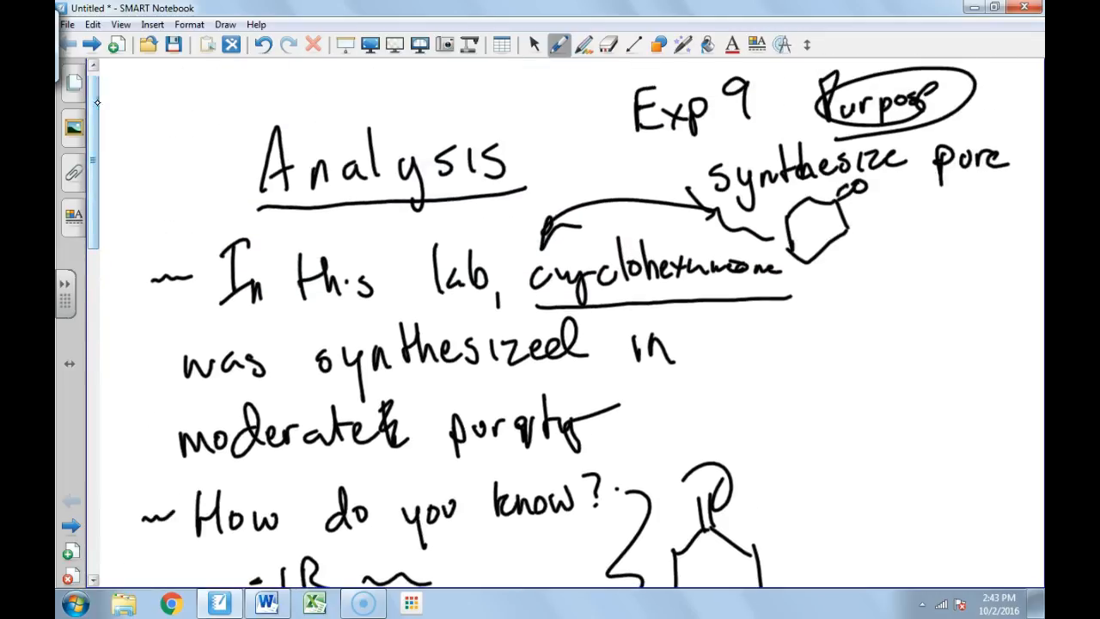
{"action": "scroll", "scroll_direction": "down", "scroll_amount": 3}
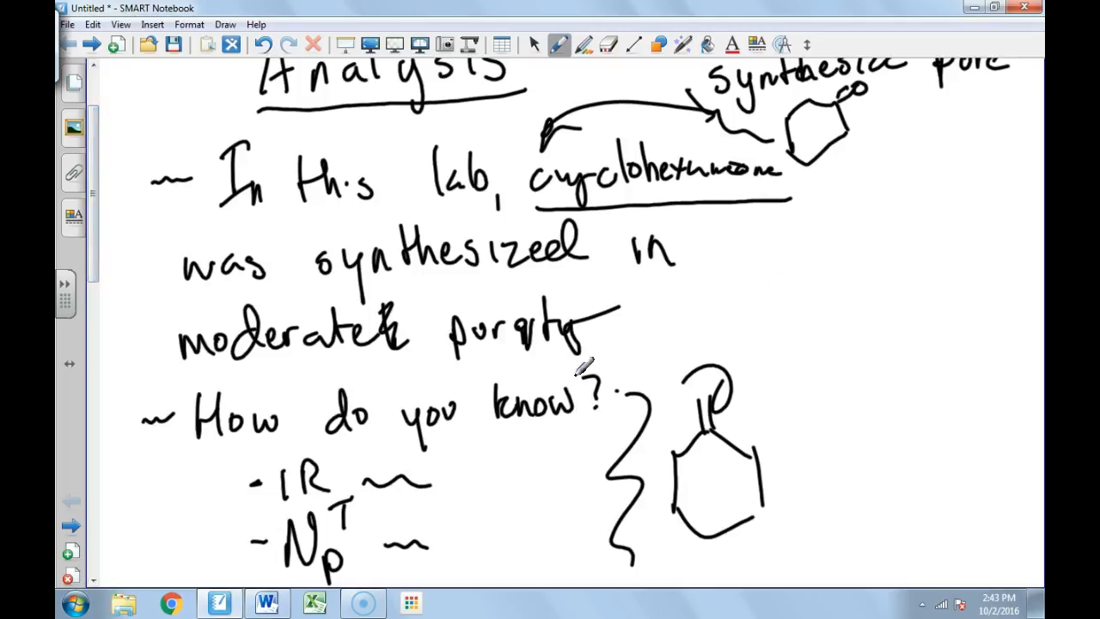
{"action": "left_click_drag", "start_coordinate": [773, 283], "coordinate": [920, 94]}
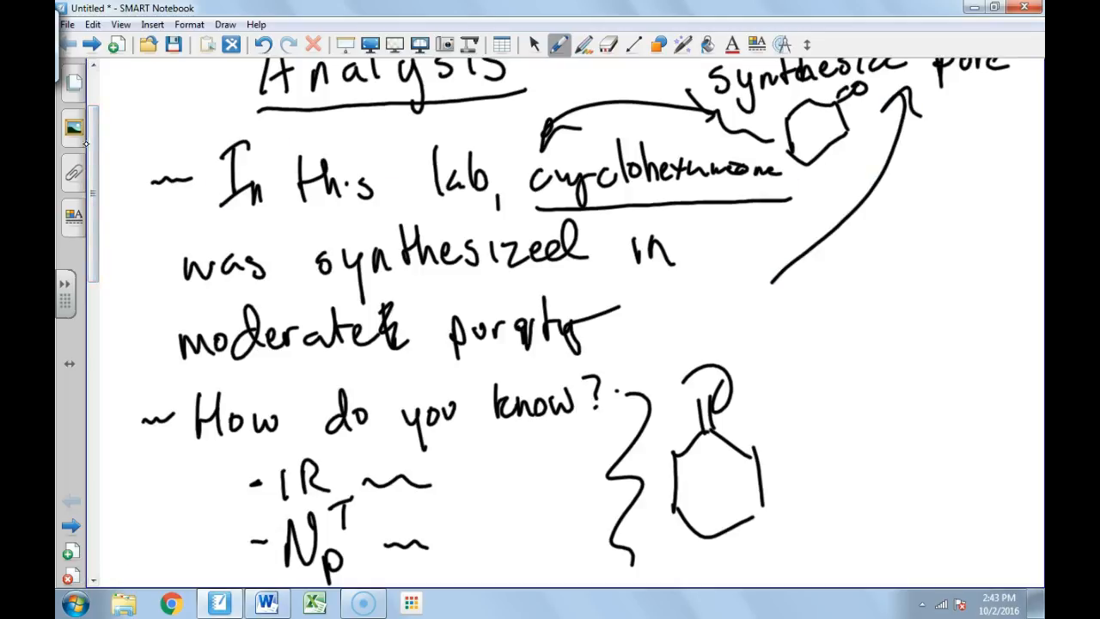
{"action": "scroll", "scroll_direction": "down", "scroll_amount": 3}
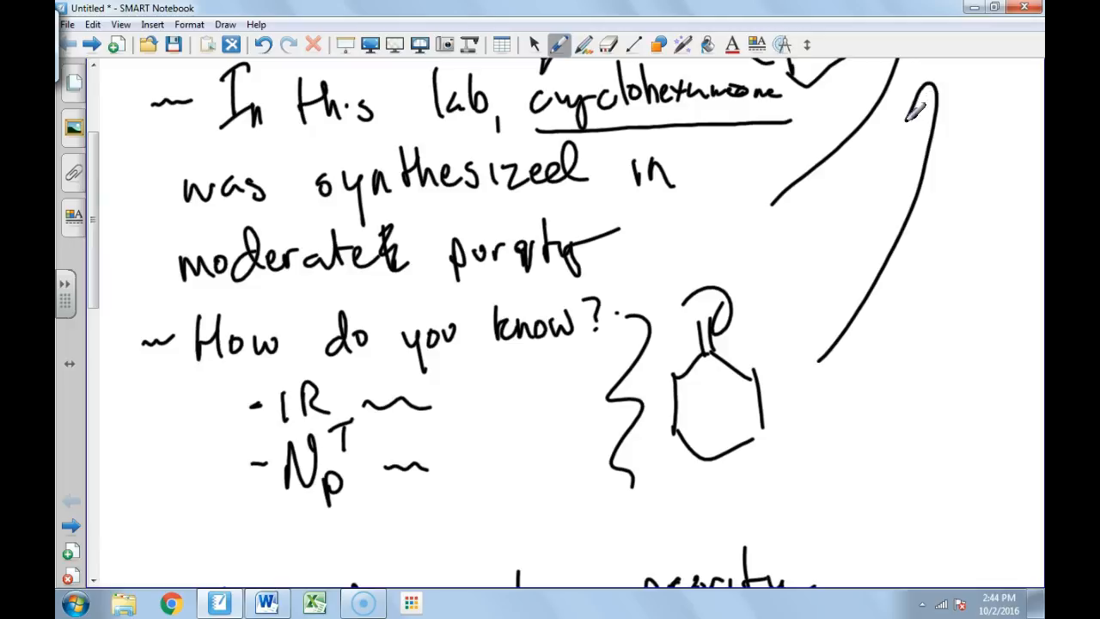
{"action": "scroll", "scroll_direction": "down", "scroll_amount": 3}
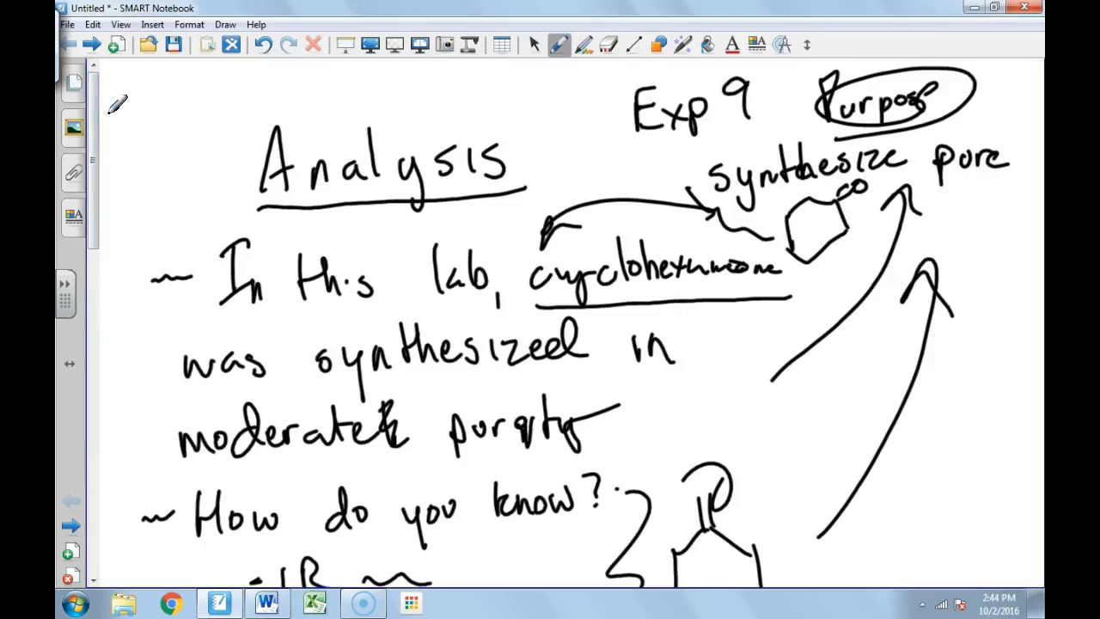
{"action": "mouse_move", "coordinate": [490, 395]}
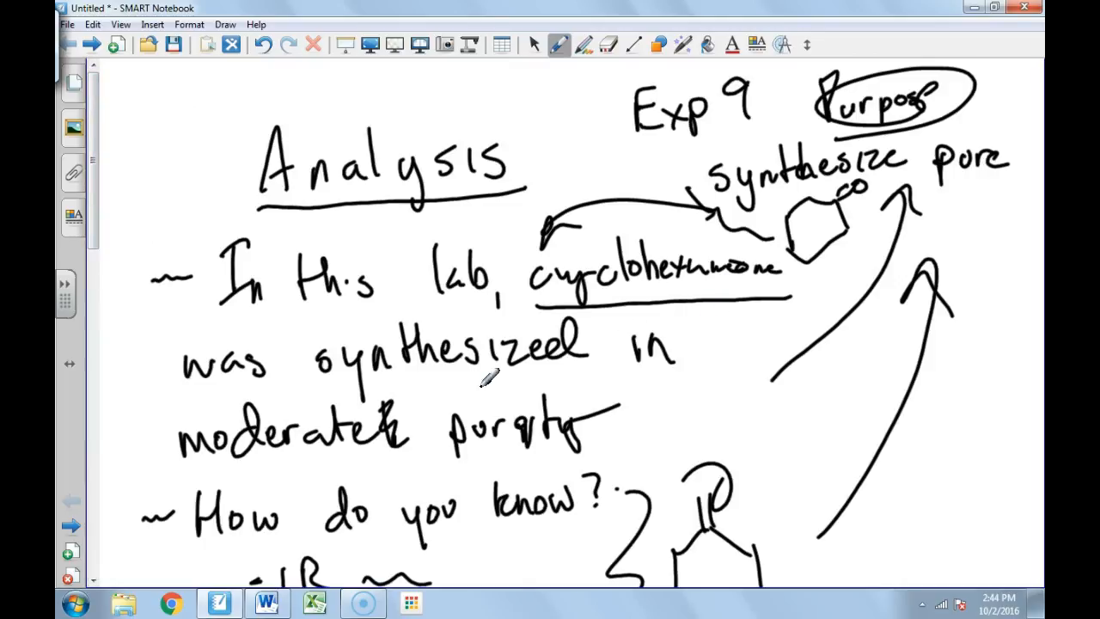
{"action": "mouse_move", "coordinate": [477, 408]}
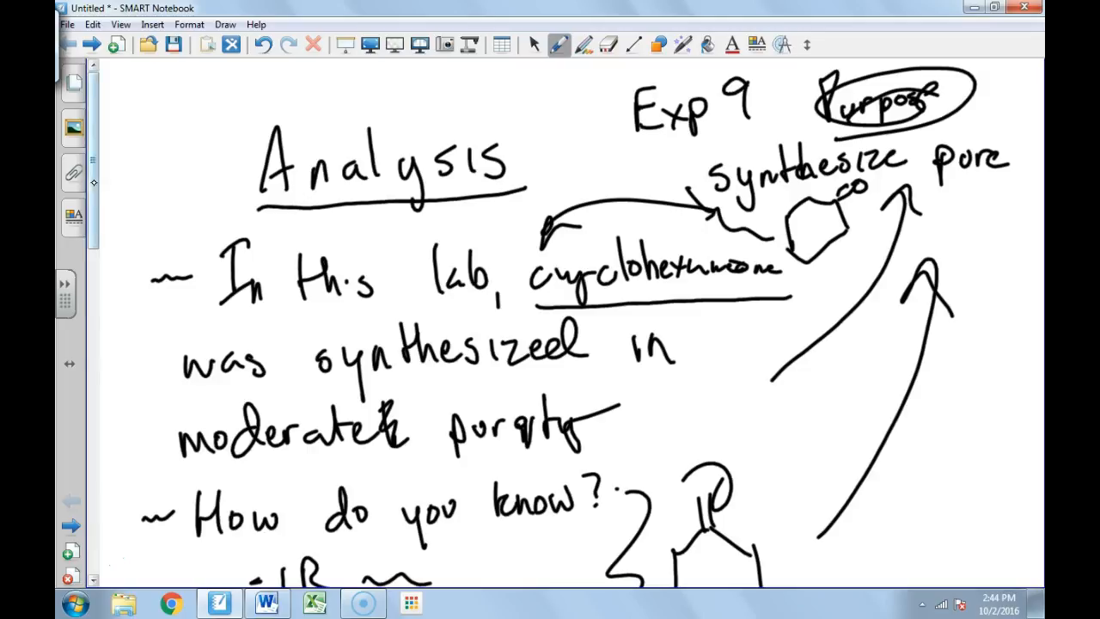
{"action": "scroll", "scroll_direction": "down", "scroll_amount": 3}
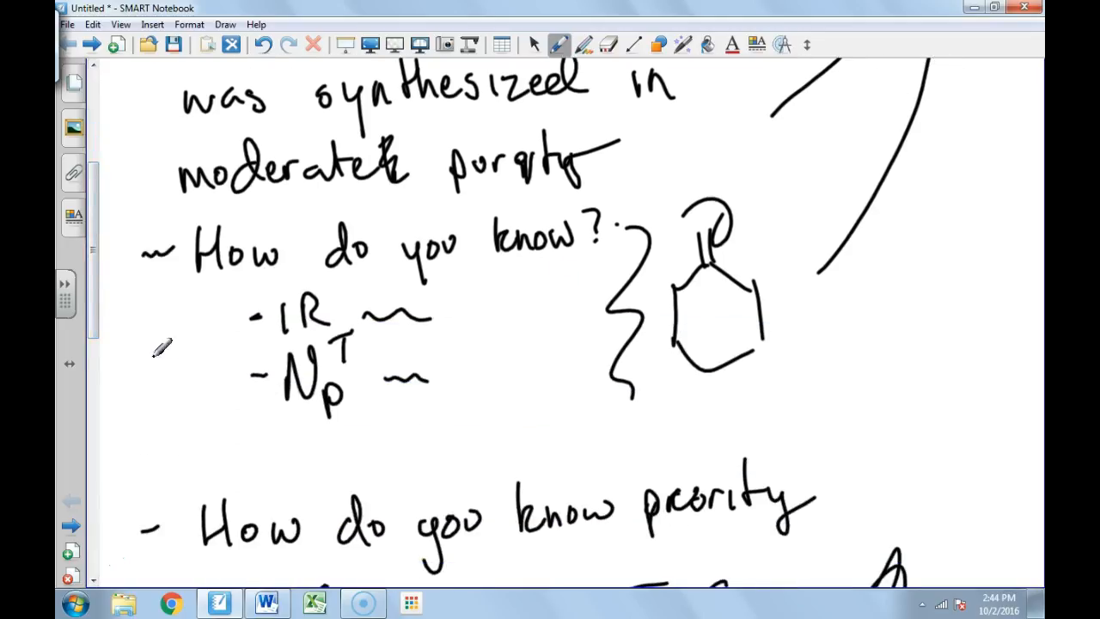
{"action": "scroll", "scroll_direction": "down", "scroll_amount": 3}
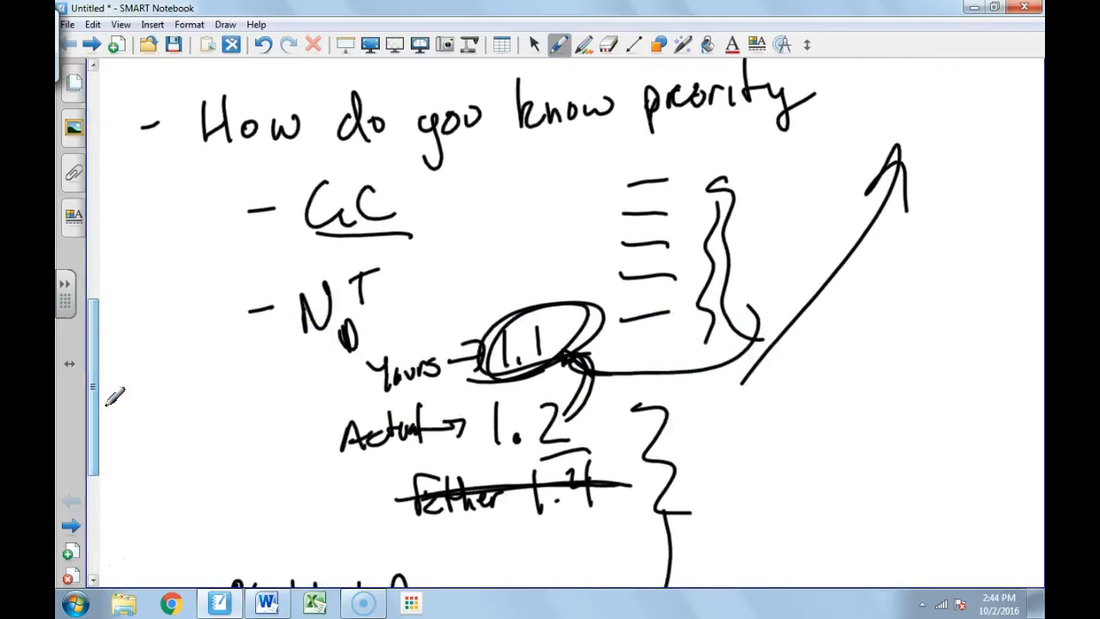
{"action": "scroll", "scroll_direction": "down", "scroll_amount": 3}
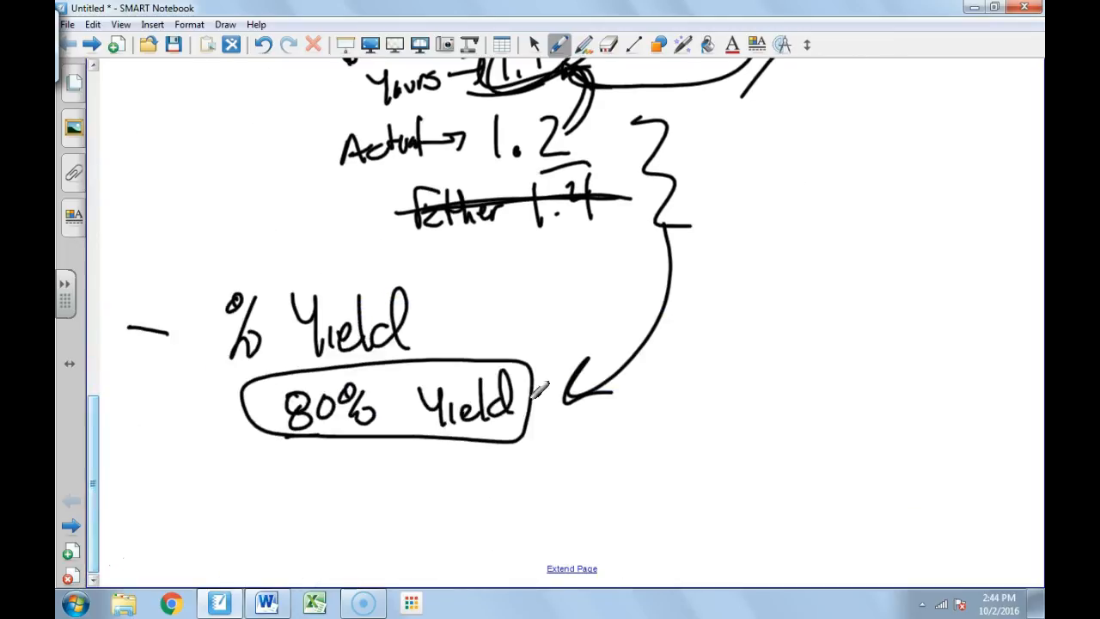
{"action": "mouse_move", "coordinate": [452, 383]}
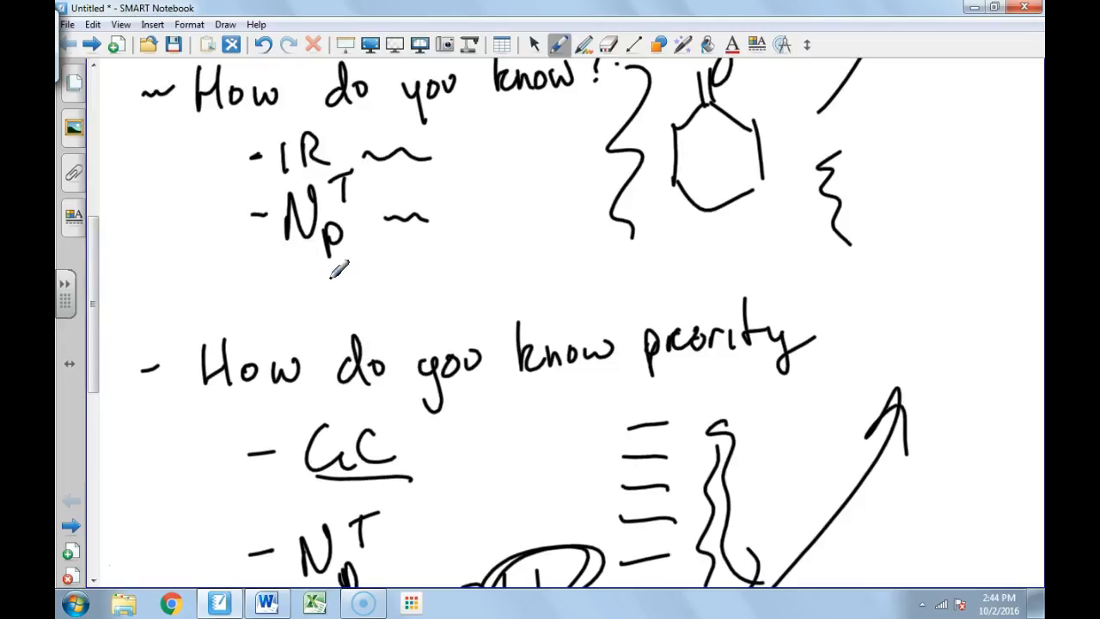
{"action": "mouse_move", "coordinate": [883, 284]}
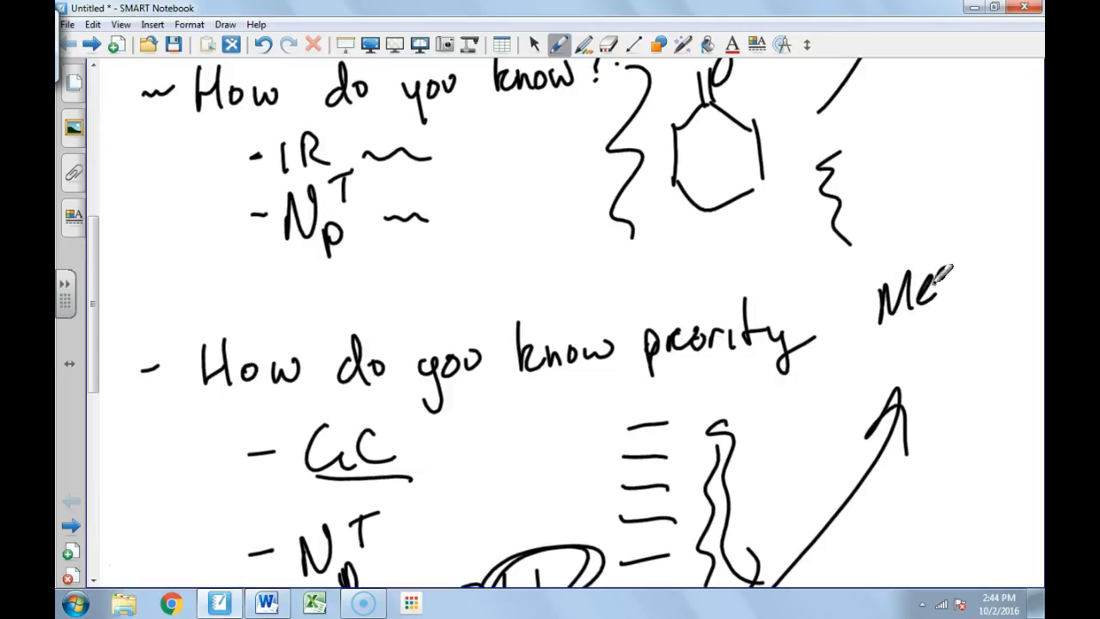
Step: Handwrite the word 'Mechanism' beside the purity heading
{"action": "left_click_drag", "start_coordinate": [937, 292], "coordinate": [997, 267]}
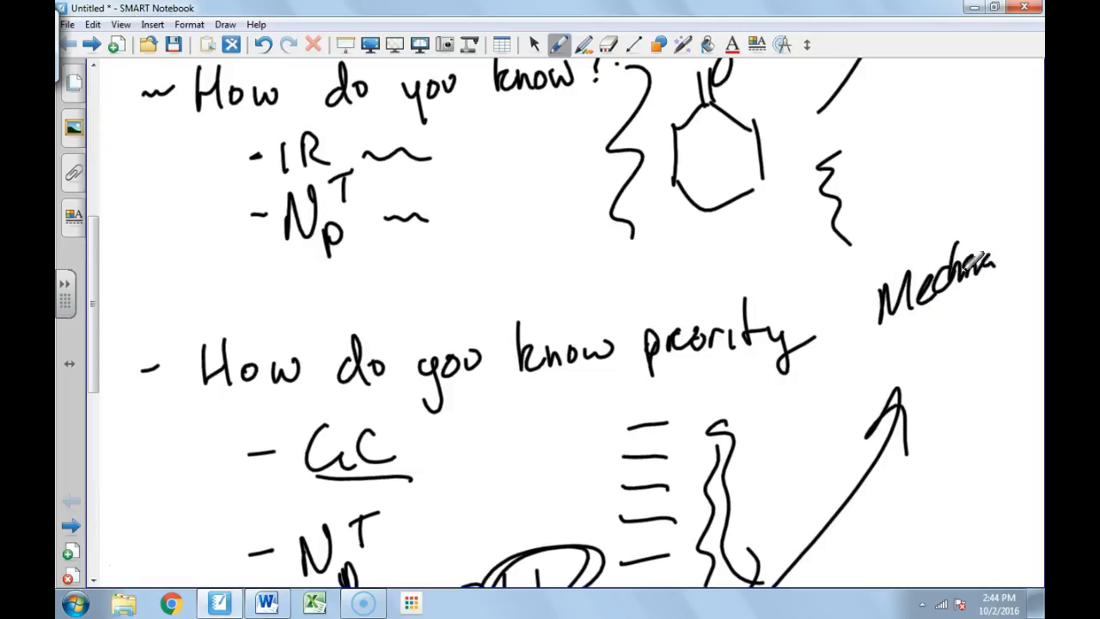
{"action": "left_click_drag", "start_coordinate": [996, 266], "coordinate": [1040, 266]}
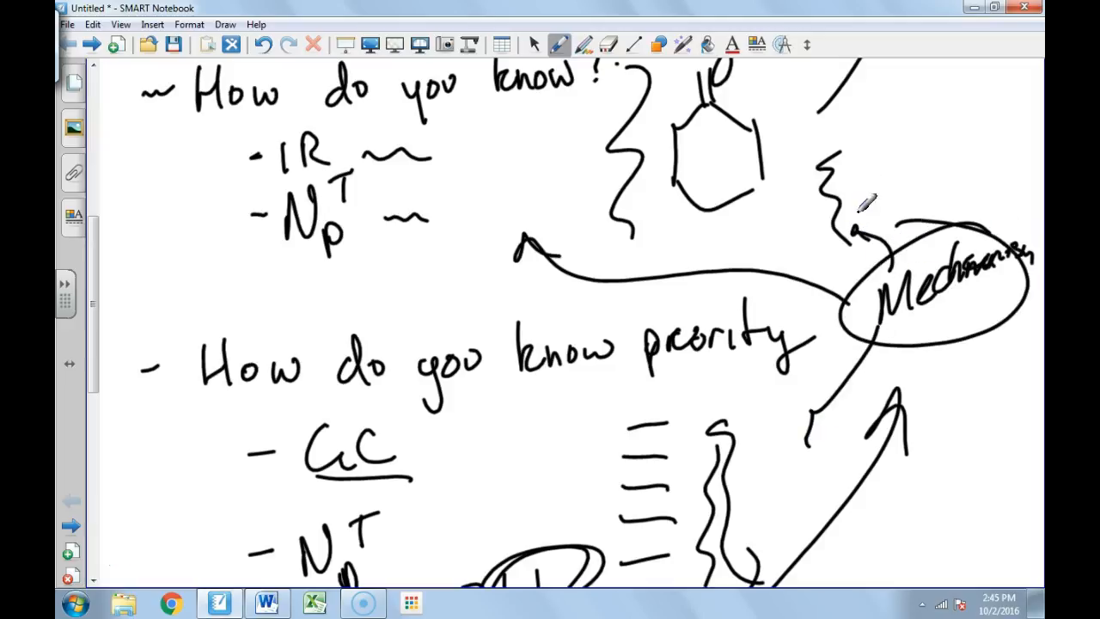
{"action": "mouse_move", "coordinate": [878, 380]}
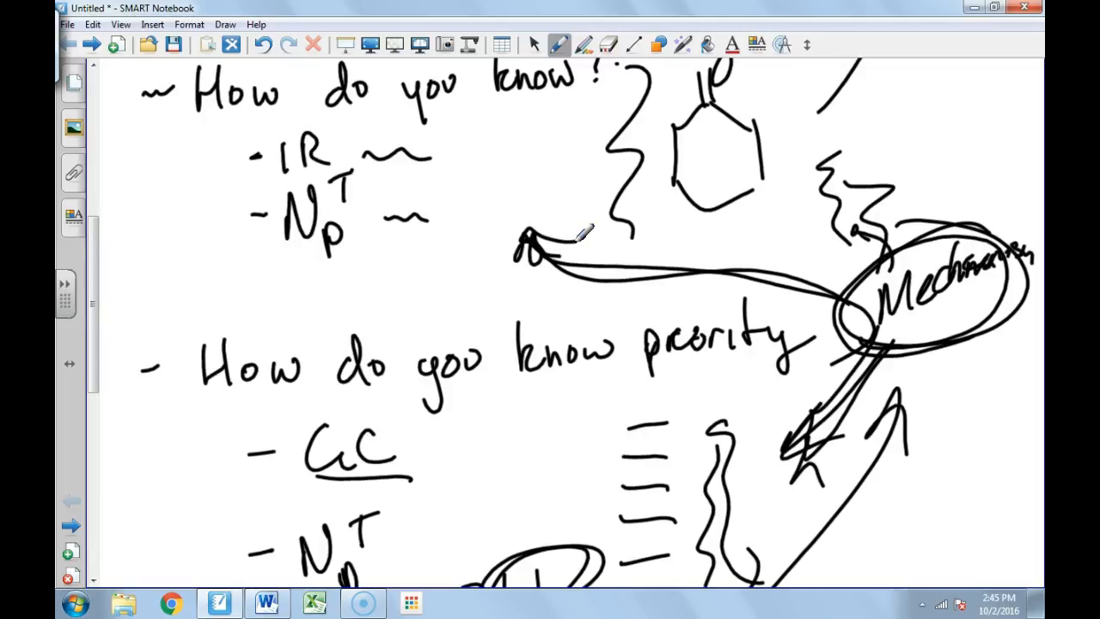
Step: Below 80% Yield, rule off the yield section with a separator line
{"action": "scroll", "scroll_direction": "down", "scroll_amount": 3}
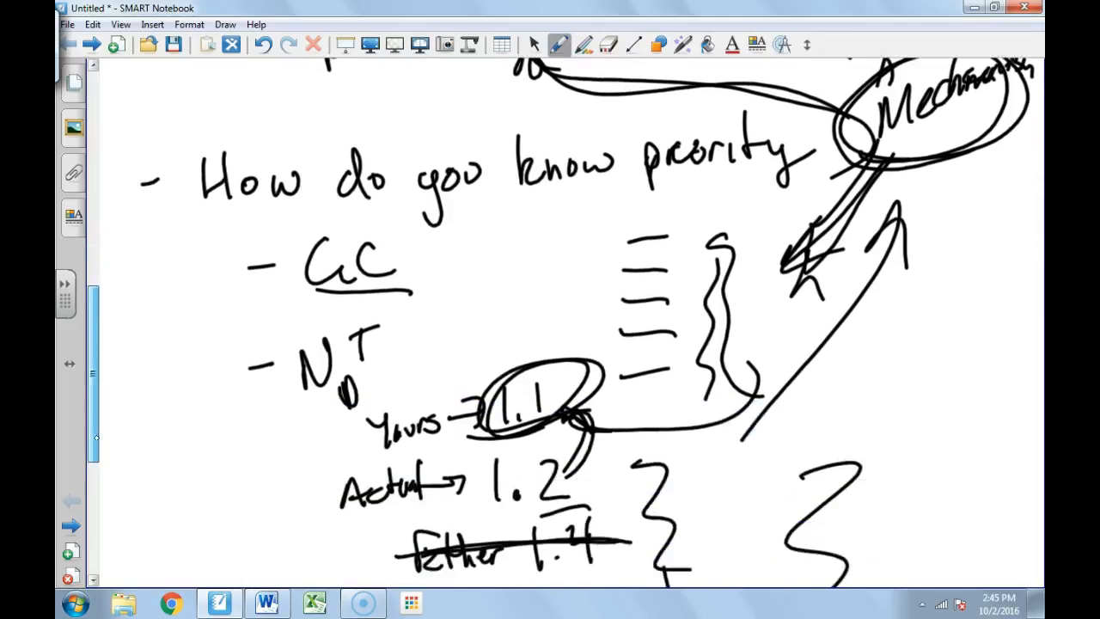
{"action": "scroll", "scroll_direction": "down", "scroll_amount": 3}
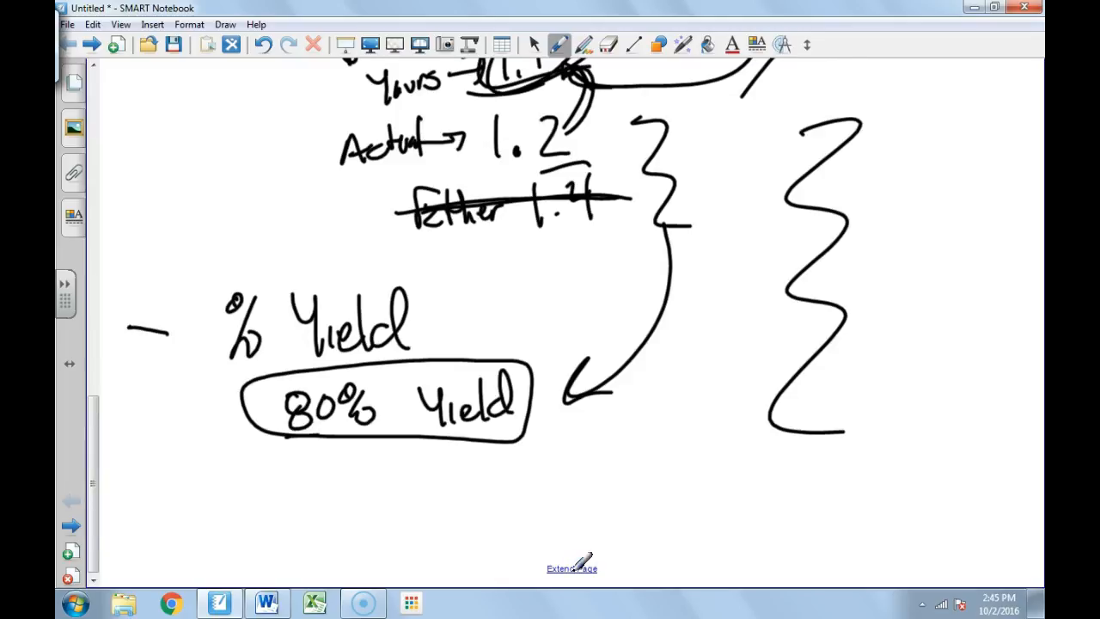
{"action": "scroll", "scroll_direction": "down", "scroll_amount": 3}
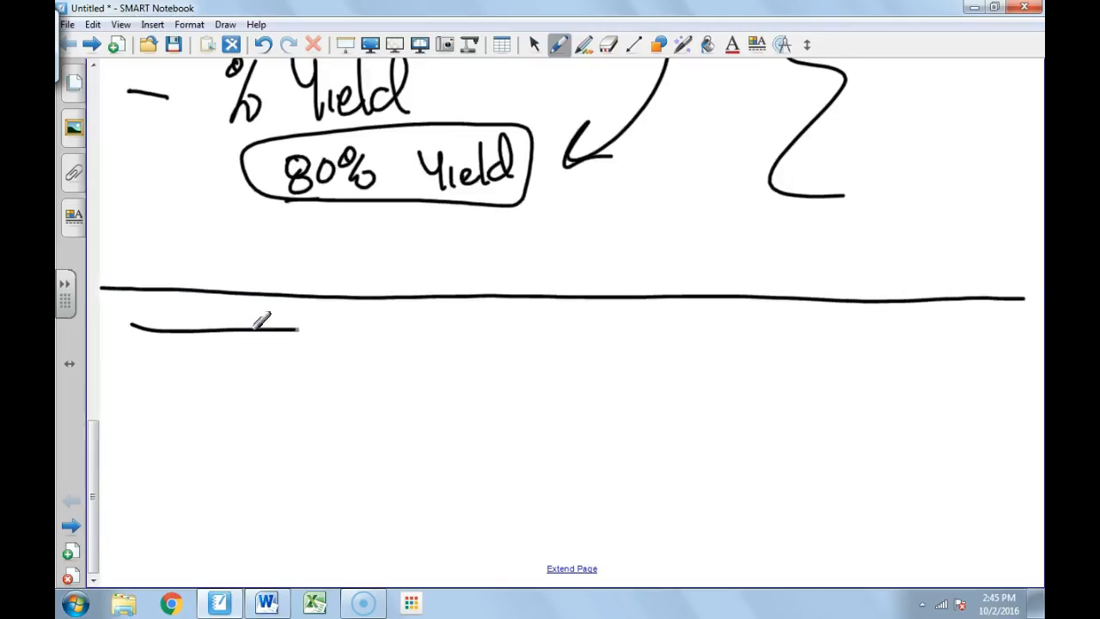
{"action": "left_click_drag", "start_coordinate": [129, 326], "coordinate": [979, 348]}
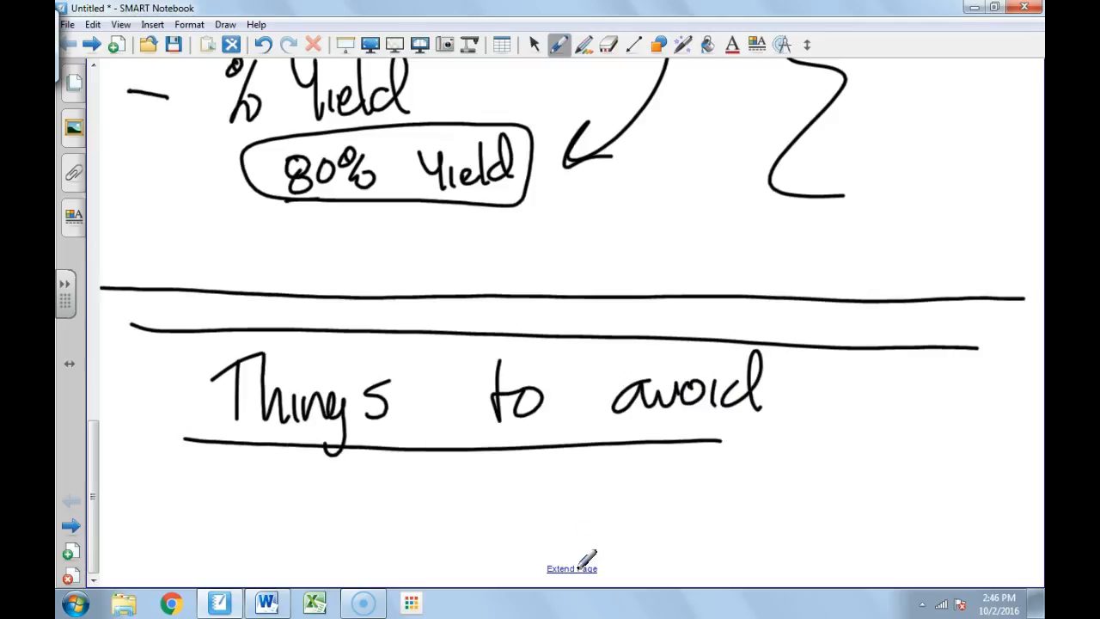
{"action": "scroll", "scroll_direction": "down", "scroll_amount": 3}
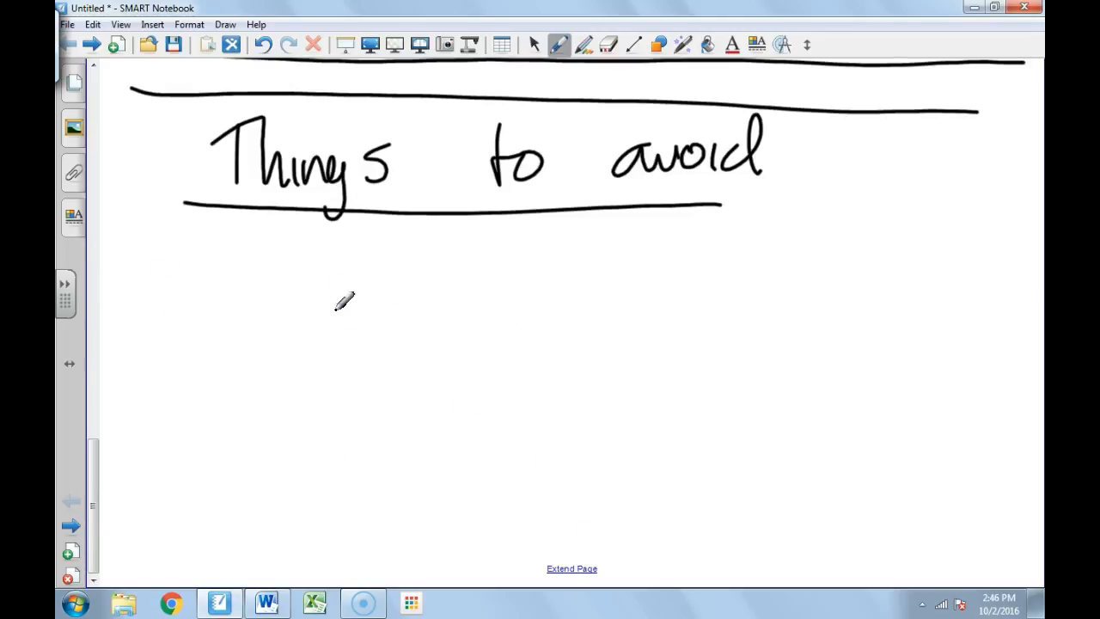
{"action": "mouse_move", "coordinate": [217, 262]}
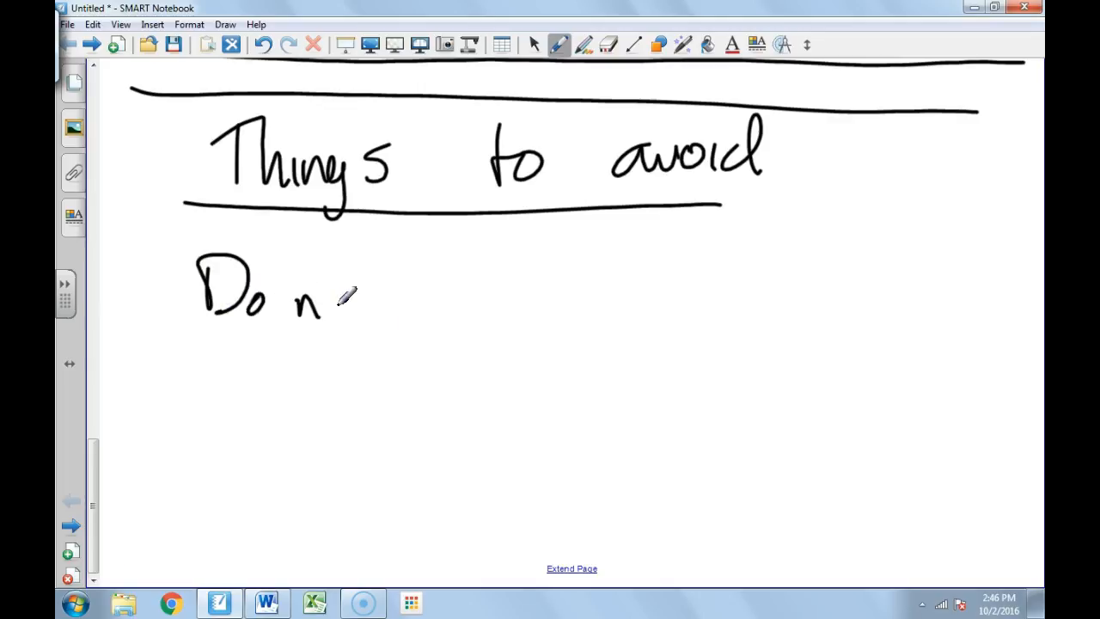
Step: Write 'Do not rewrite observation list Data' under the Things to avoid heading
{"action": "left_click_drag", "start_coordinate": [322, 305], "coordinate": [495, 300]}
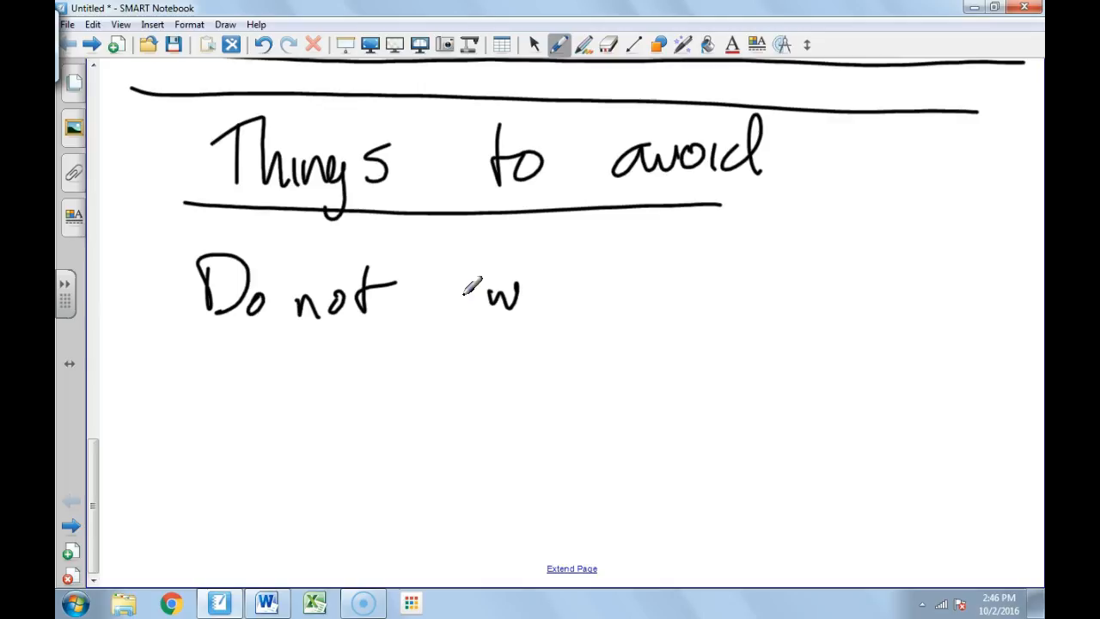
{"action": "left_click_drag", "start_coordinate": [455, 301], "coordinate": [593, 292]}
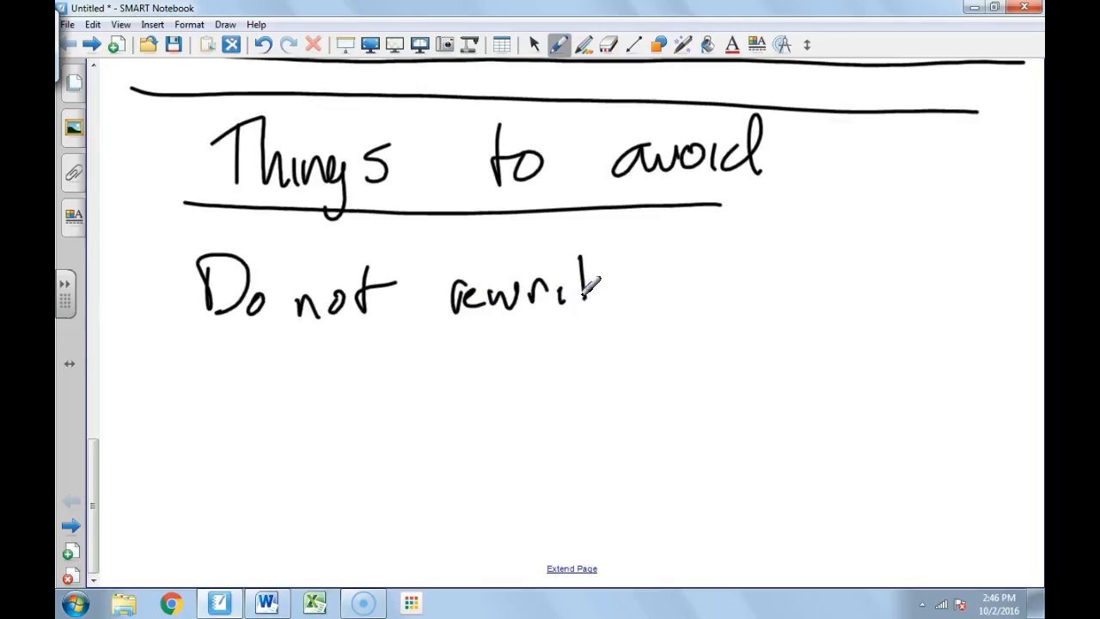
{"action": "left_click_drag", "start_coordinate": [593, 287], "coordinate": [748, 284]}
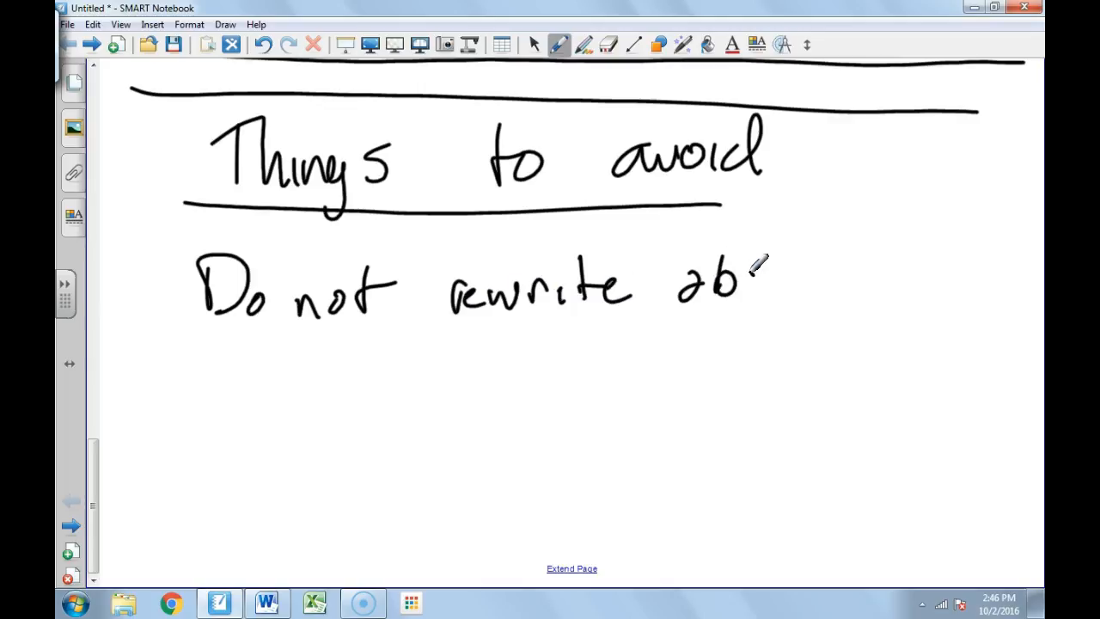
{"action": "left_click_drag", "start_coordinate": [734, 284], "coordinate": [829, 288]}
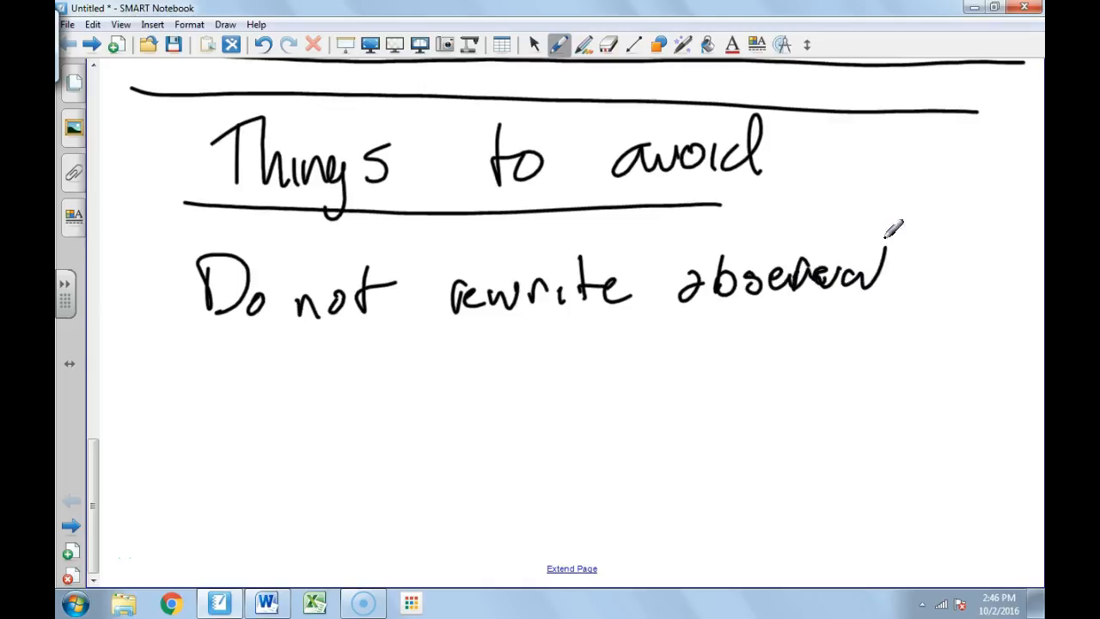
{"action": "left_click_drag", "start_coordinate": [894, 275], "coordinate": [946, 292]}
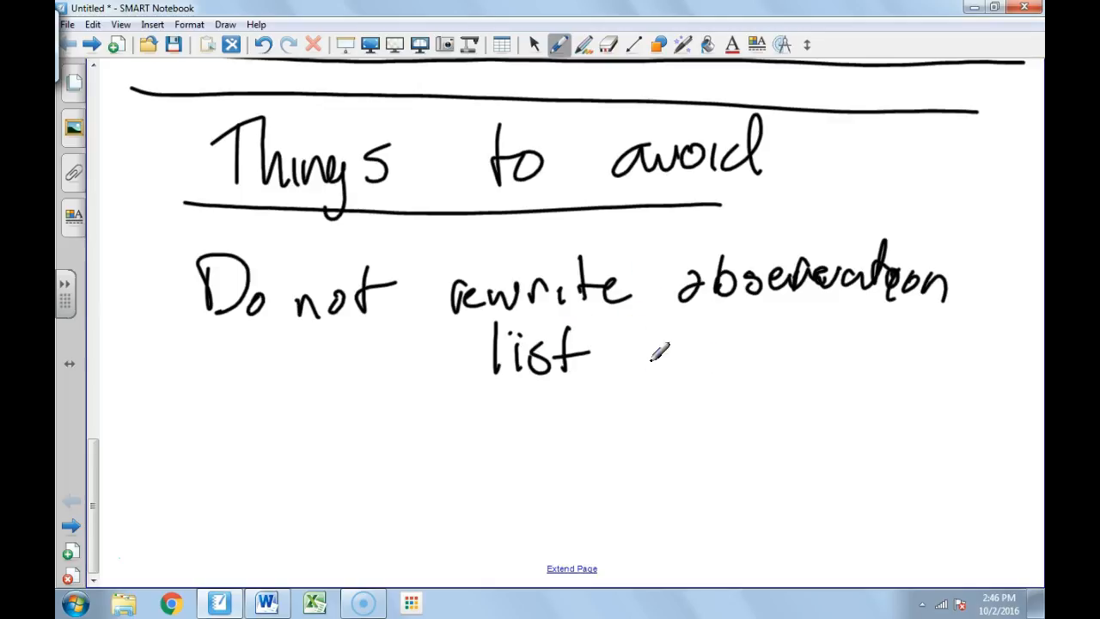
{"action": "left_click_drag", "start_coordinate": [640, 344], "coordinate": [713, 369]}
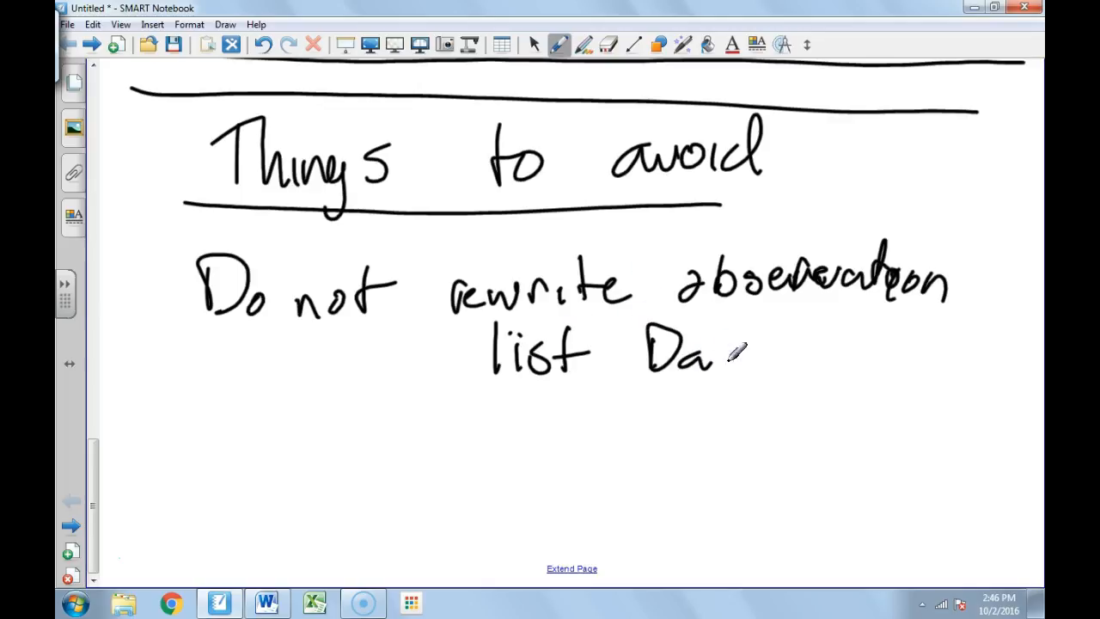
{"action": "left_click_drag", "start_coordinate": [714, 352], "coordinate": [790, 369]}
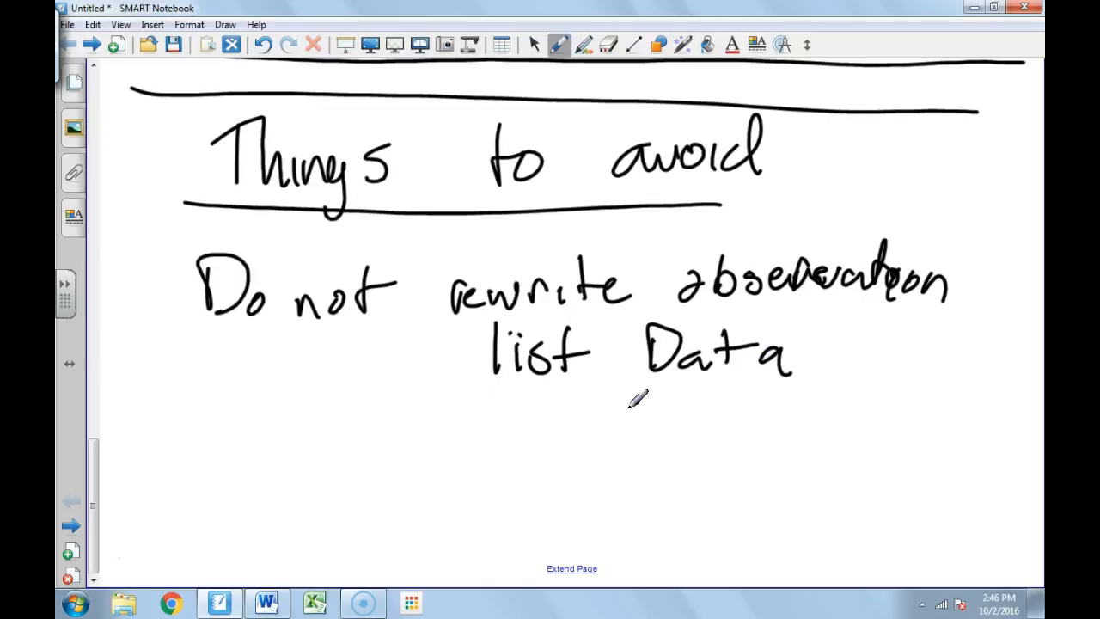
{"action": "mouse_move", "coordinate": [625, 405]}
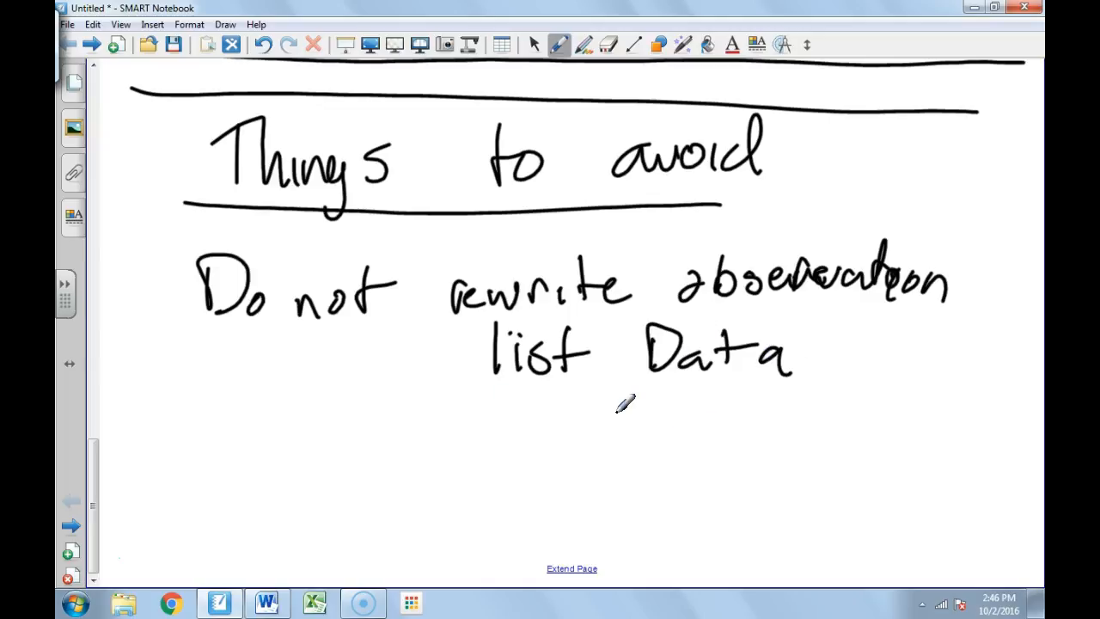